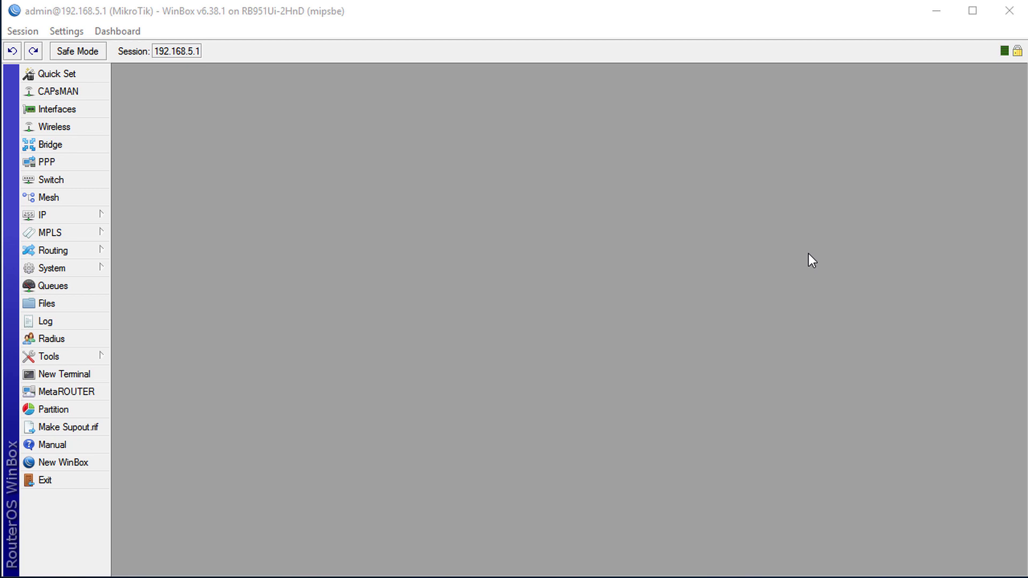
mouse_move(695, 236)
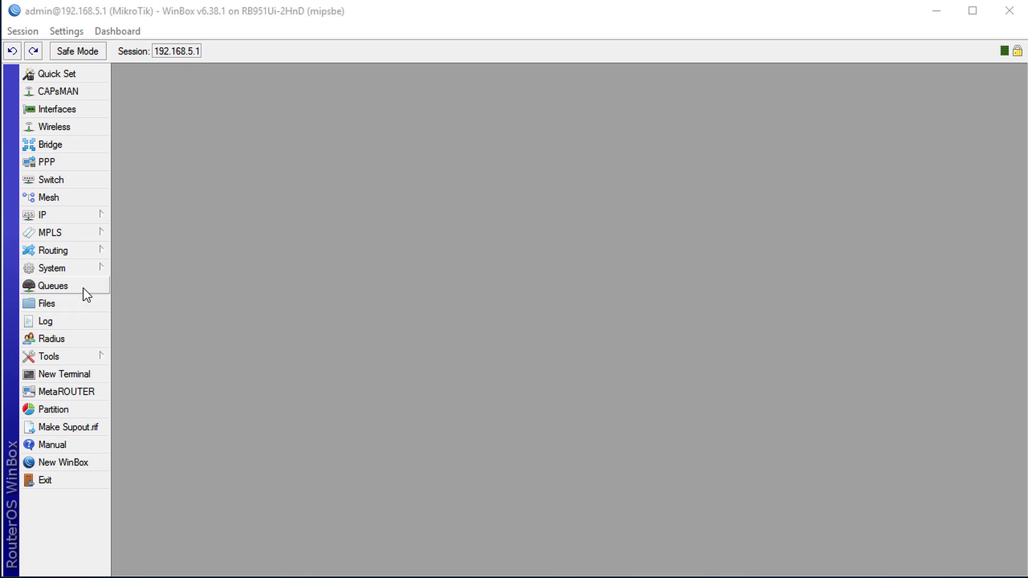
Start a new simple queue named All Bandwidth with target 192.168.5.0/24.
click(52, 284)
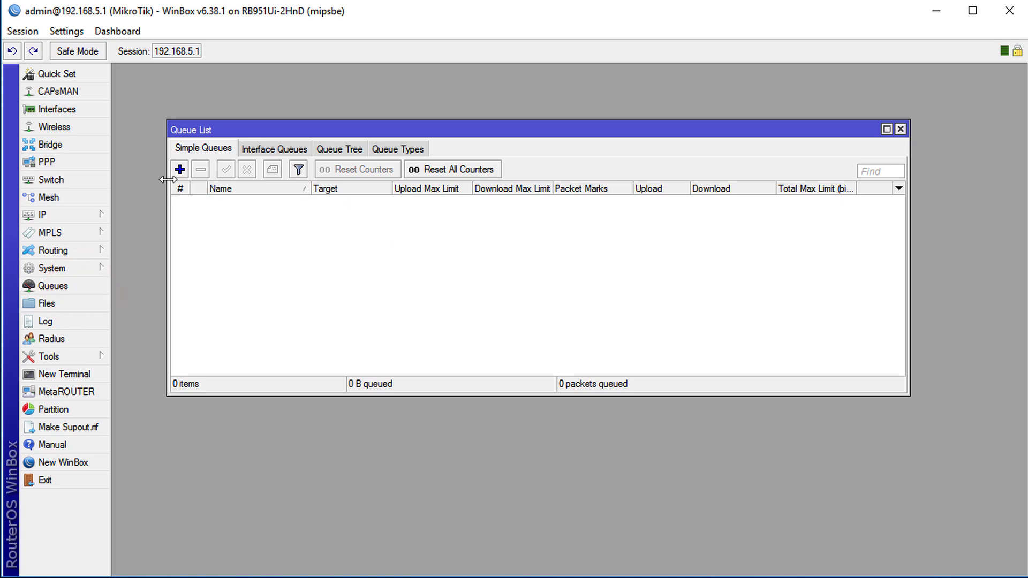
click(179, 169)
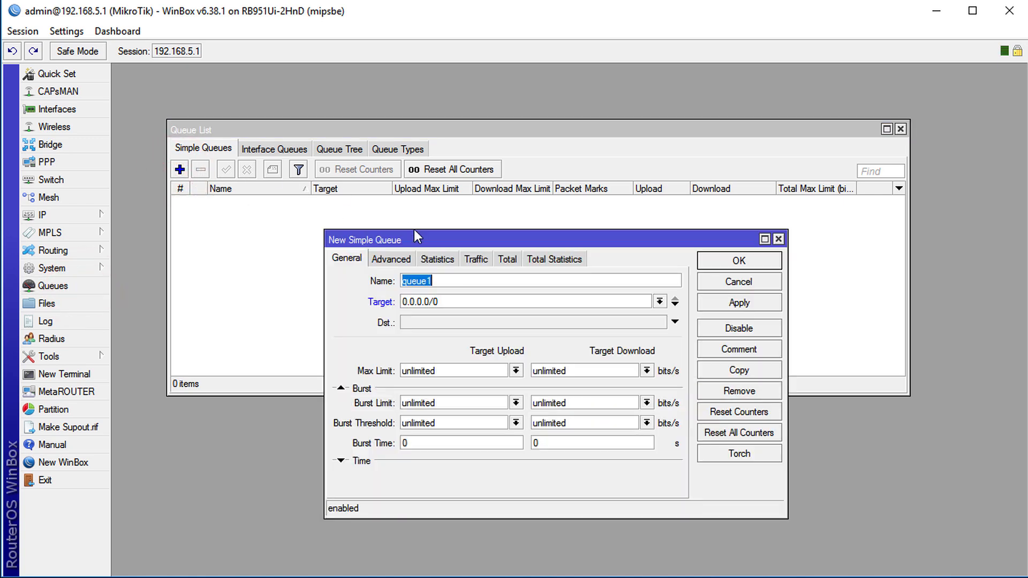
text(All Ba)
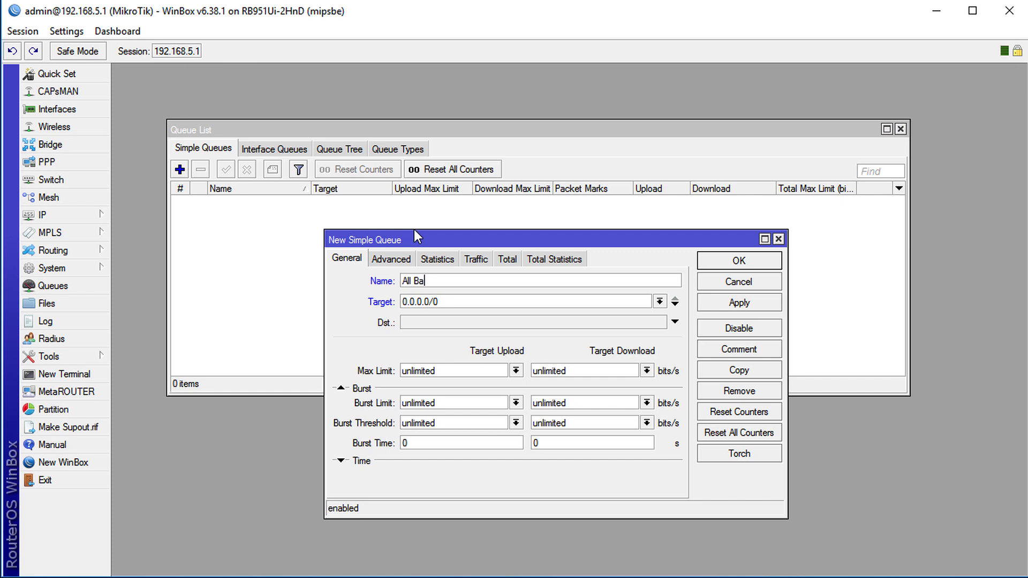
text(ndwidth)
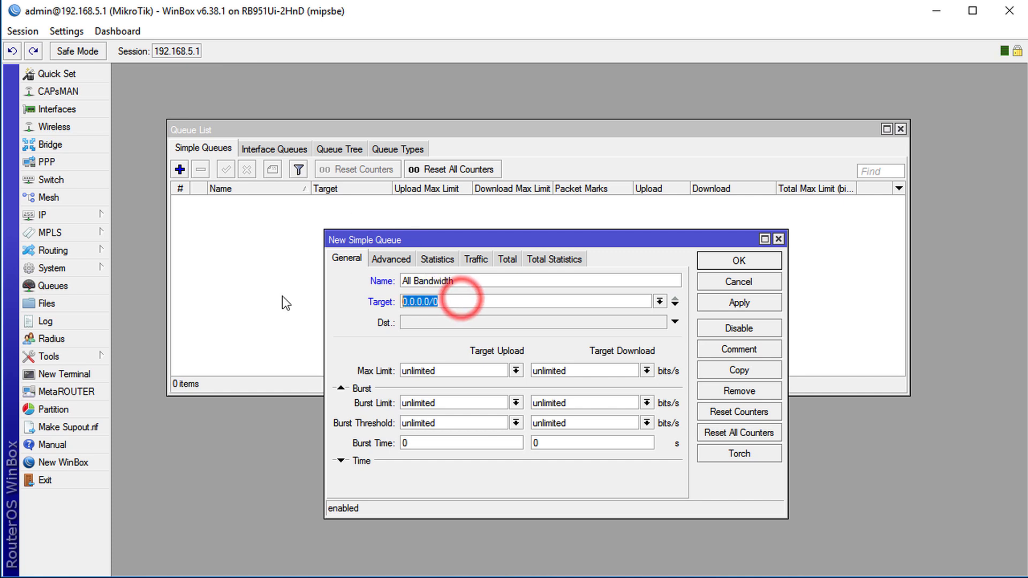
text(1)
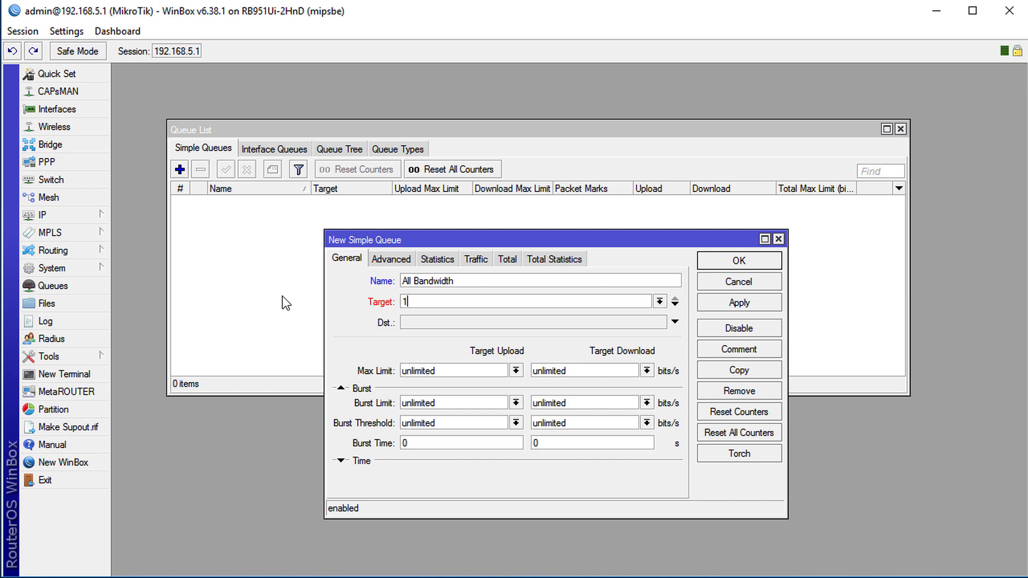
text(92.168.)
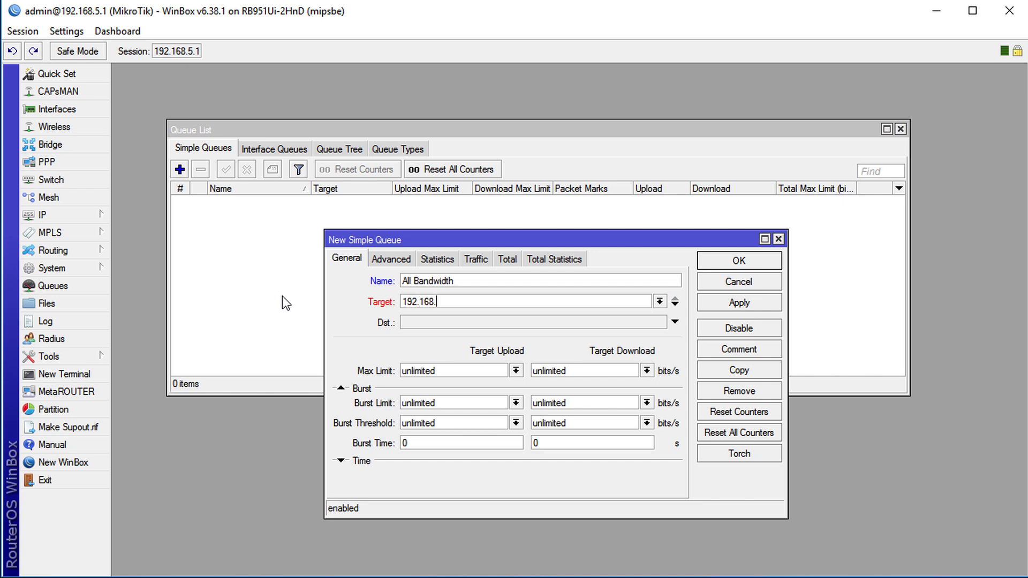
text(5.0/24)
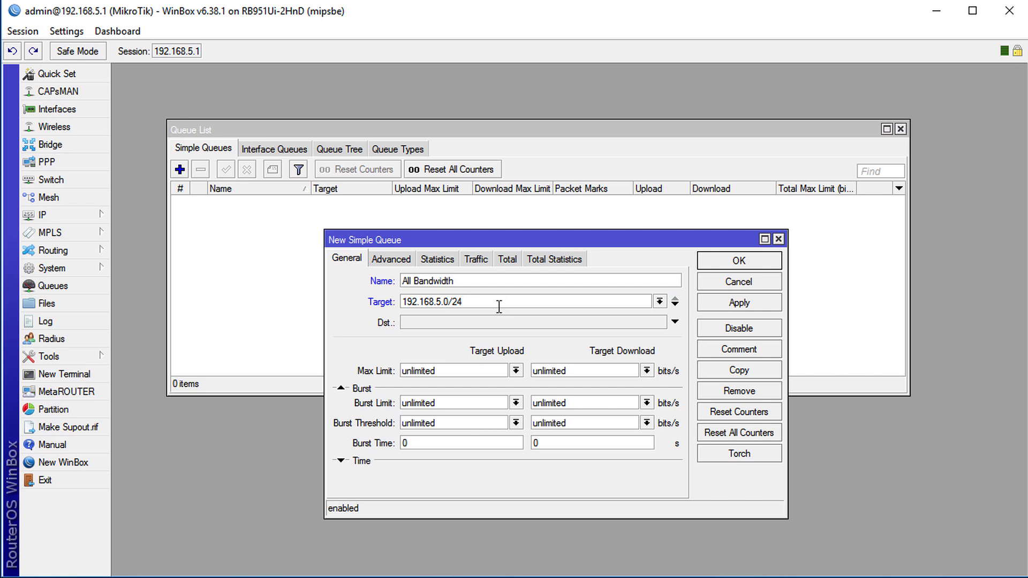
mouse_move(454, 402)
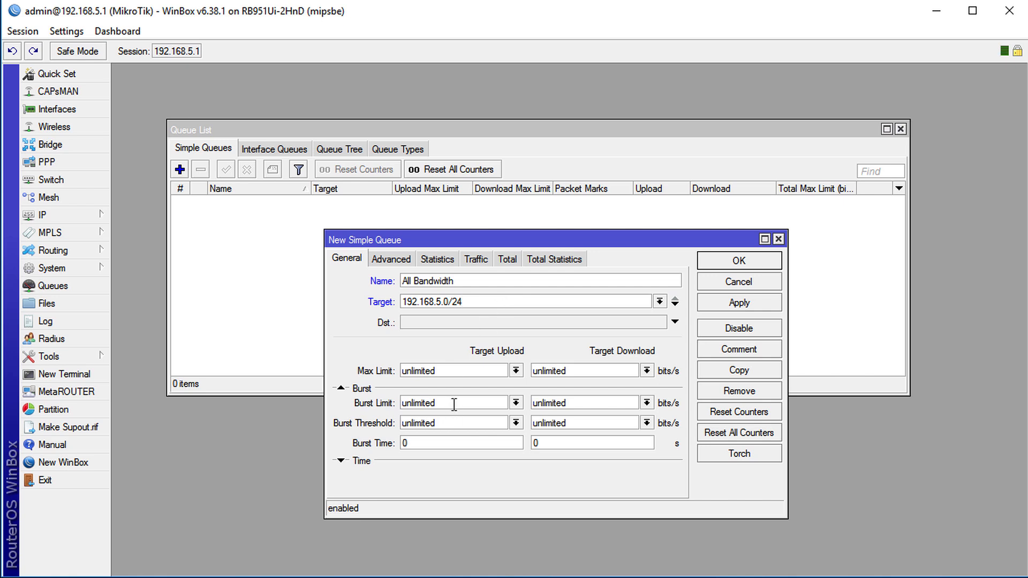
mouse_move(544, 245)
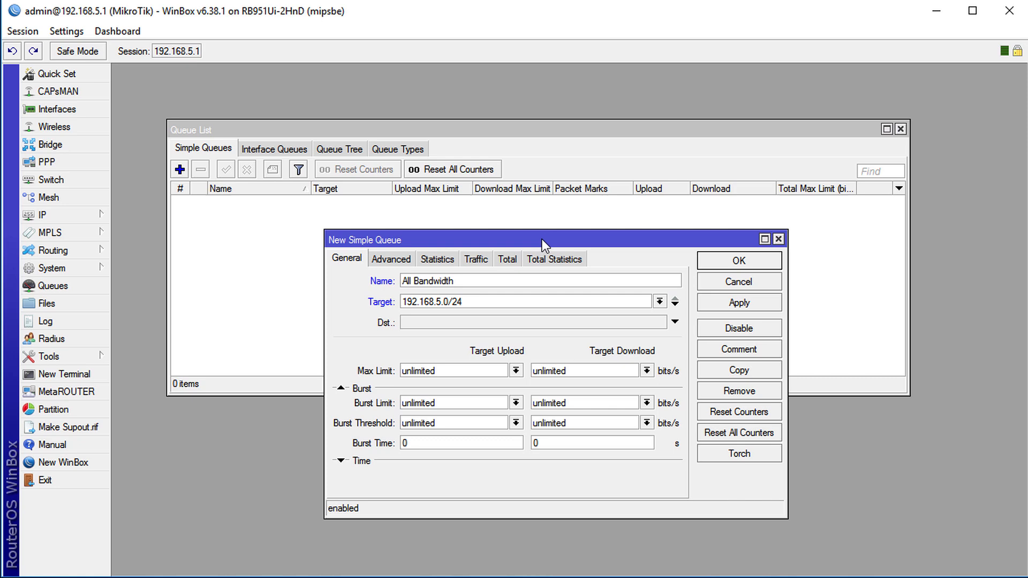
Set the All Bandwidth queue's upload max limit to 256k.
drag(544, 239, 544, 226)
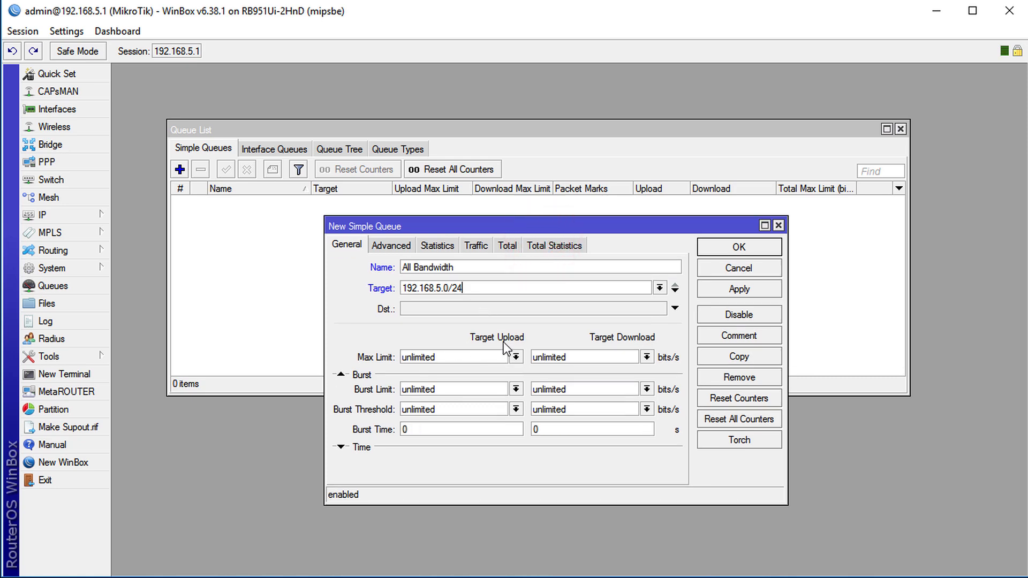
mouse_move(516, 366)
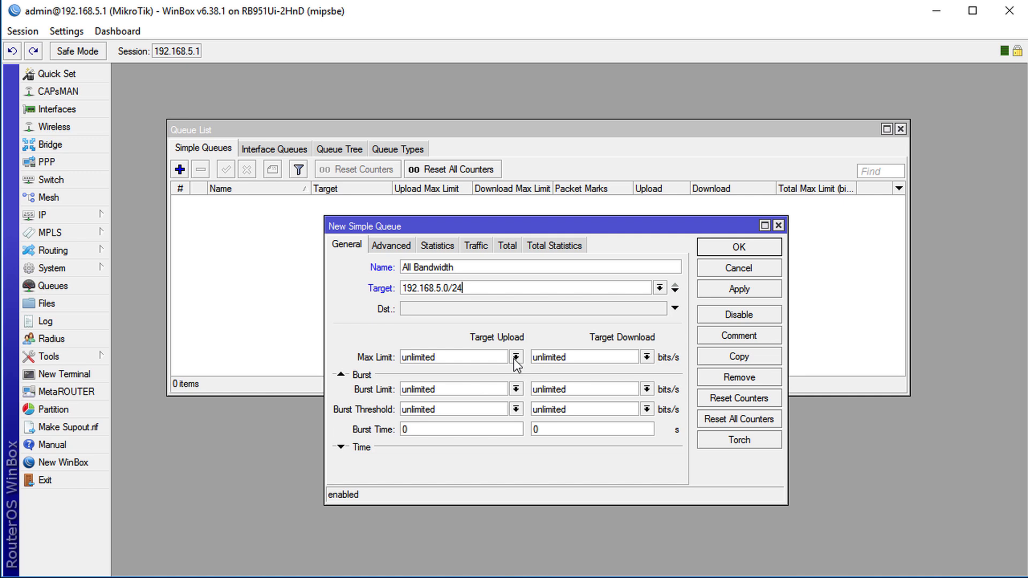
mouse_move(484, 378)
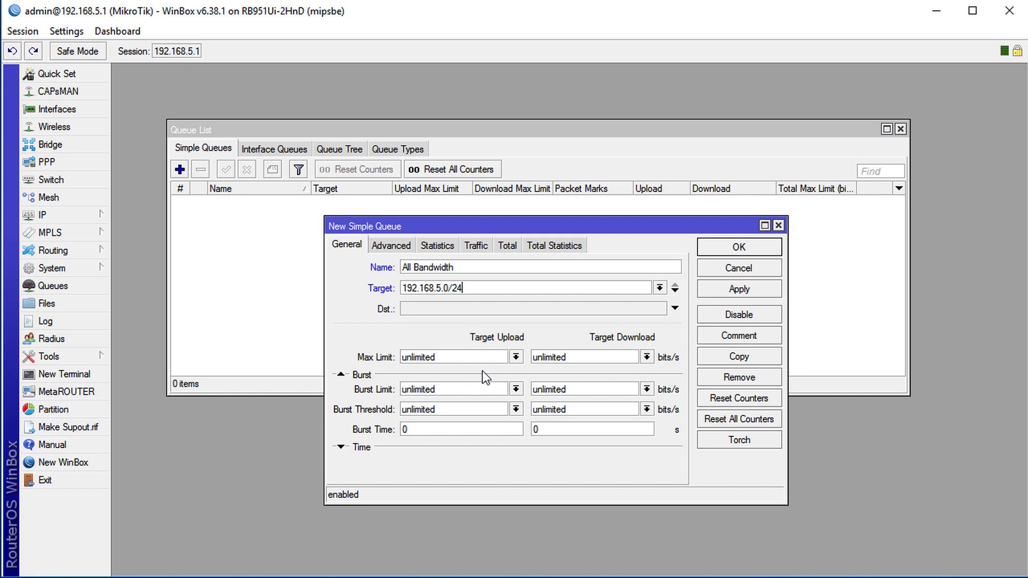
click(516, 357)
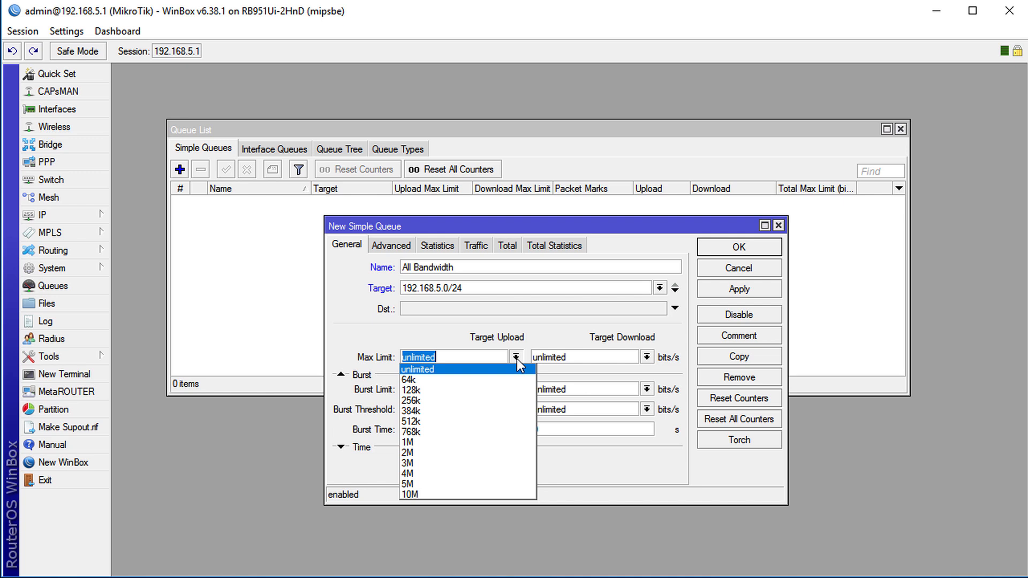
mouse_move(463, 401)
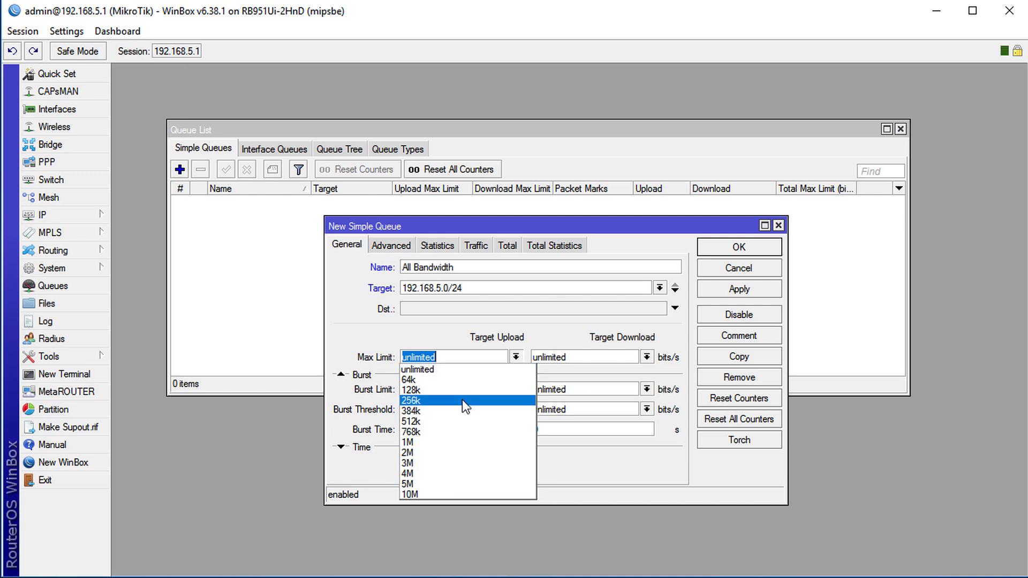
click(411, 400)
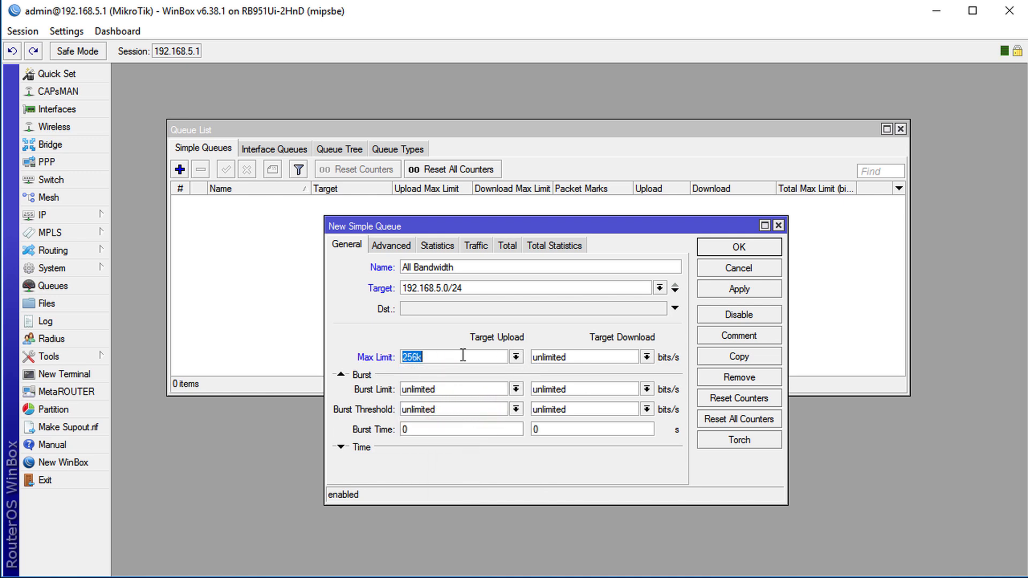
click(452, 357)
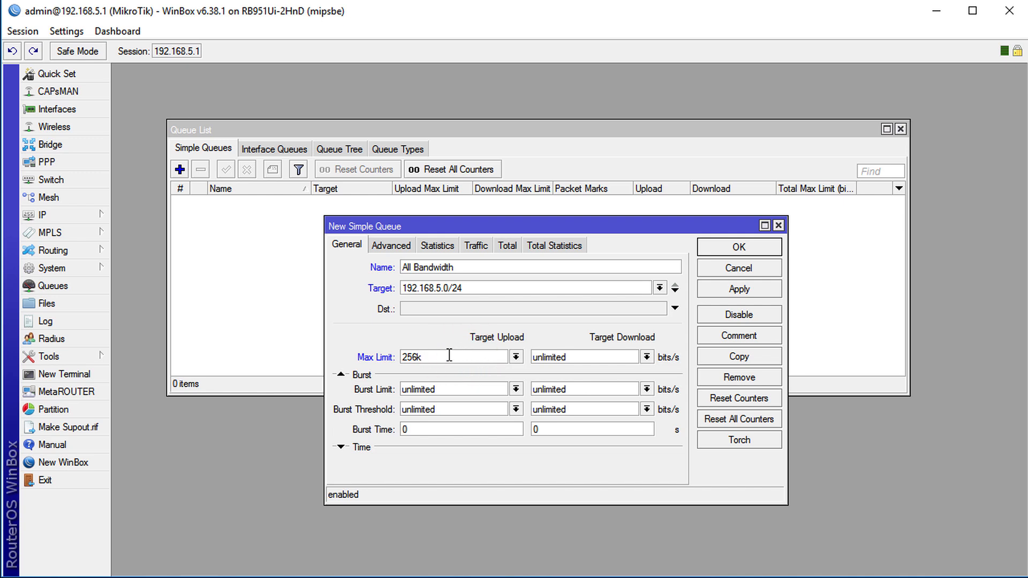
mouse_move(614, 403)
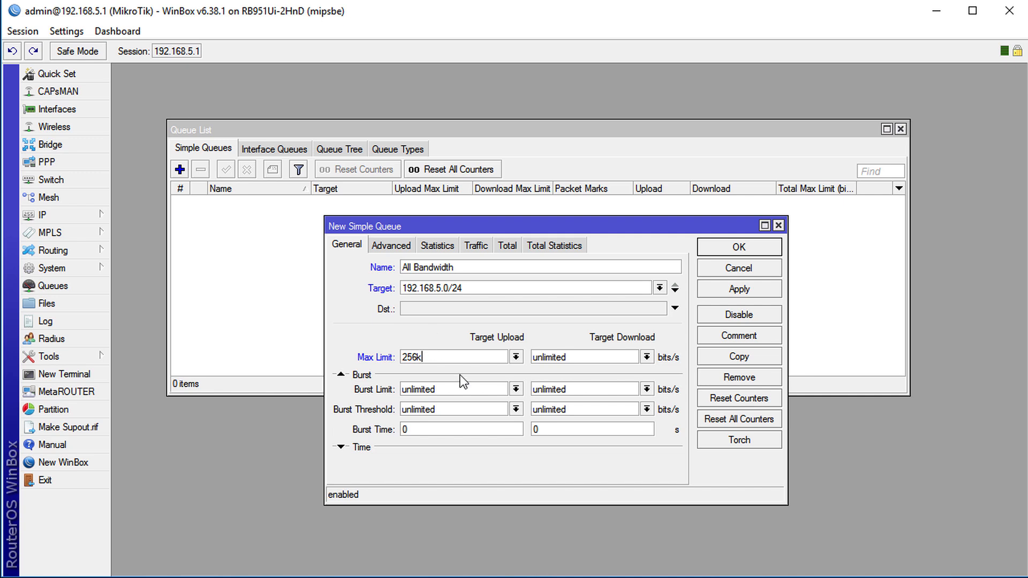
mouse_move(682, 359)
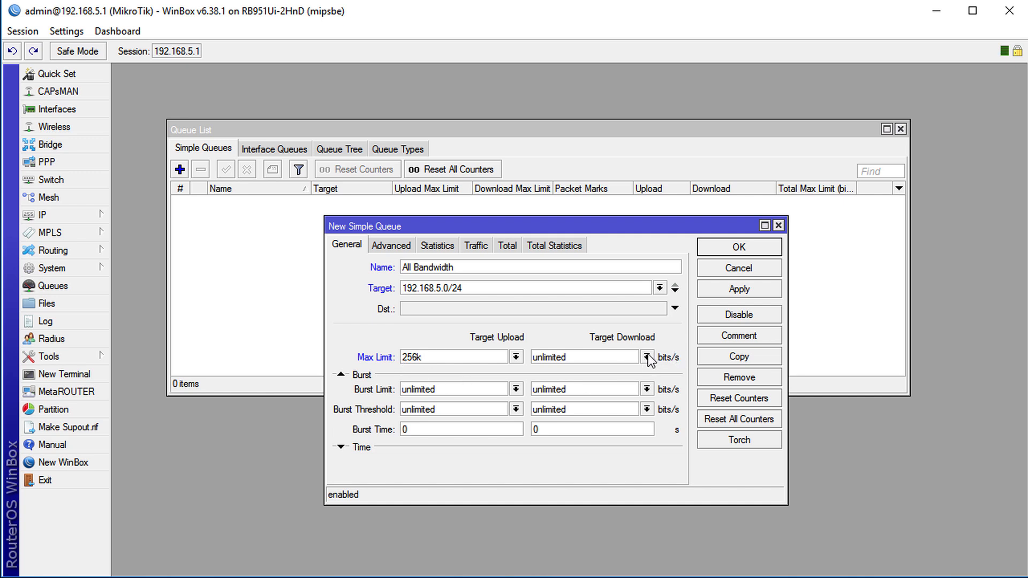
Set the All Bandwidth queue's download max limit to 10M.
click(648, 357)
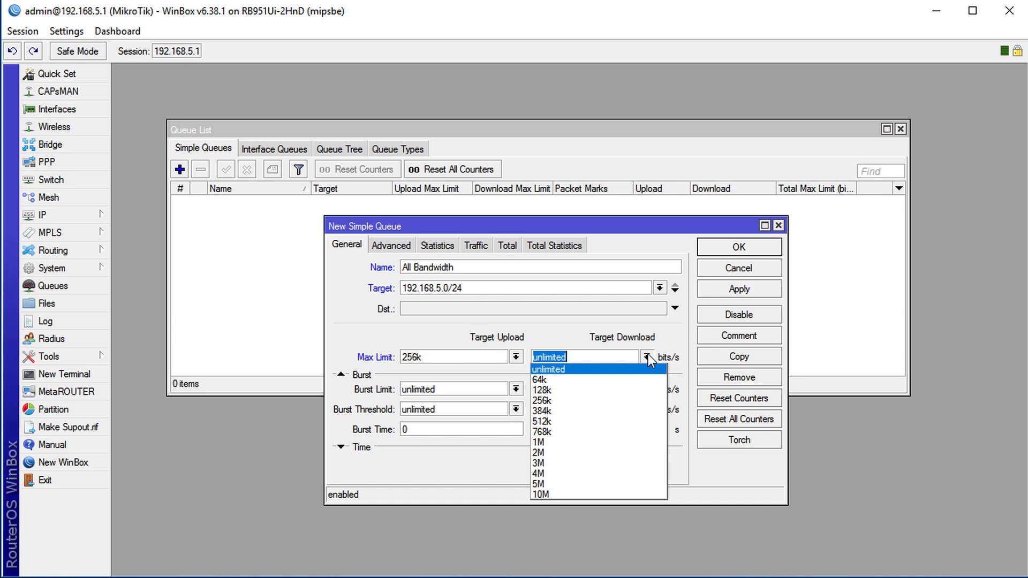
mouse_move(546, 498)
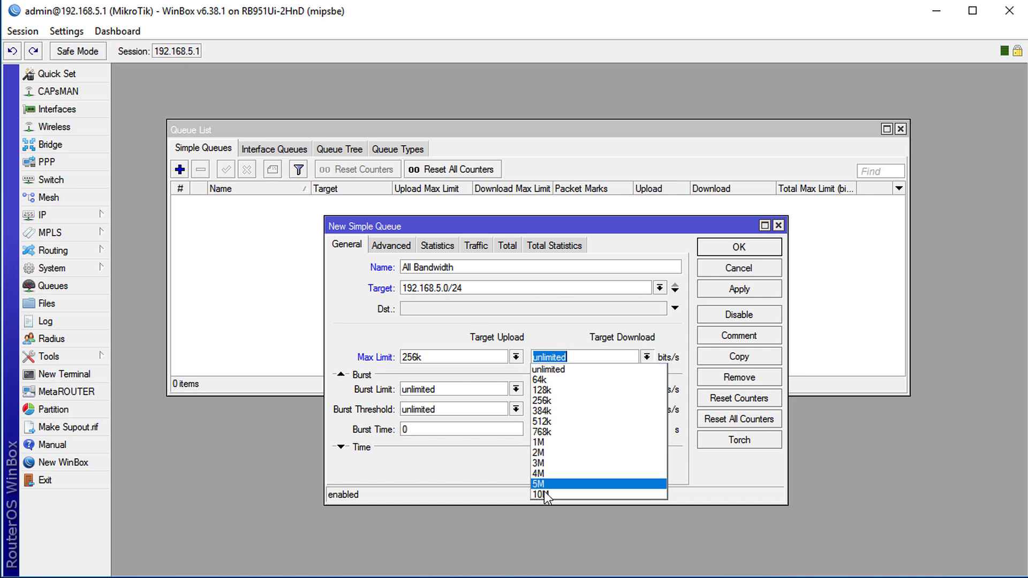
click(539, 494)
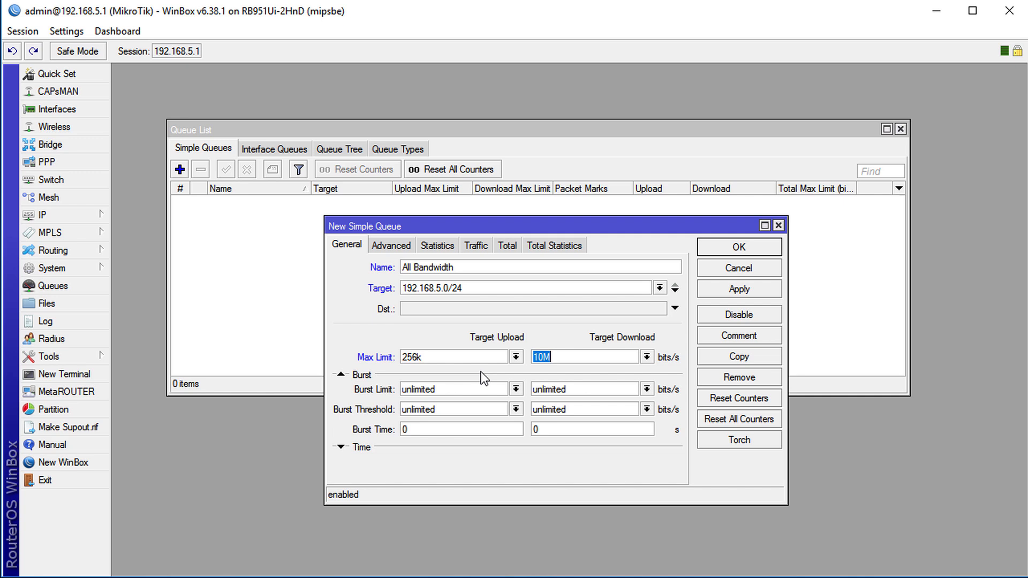
mouse_move(392, 432)
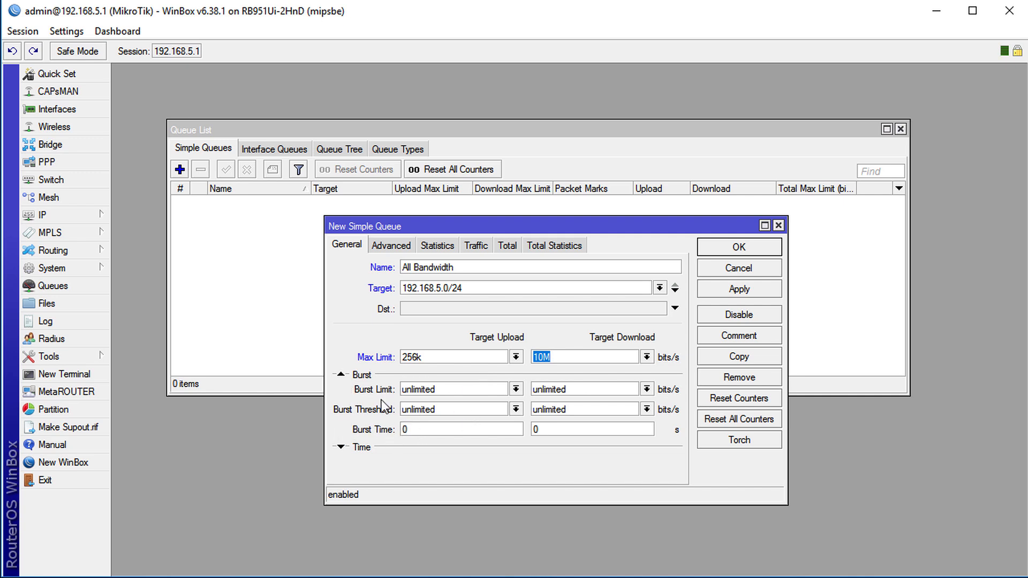
mouse_move(655, 406)
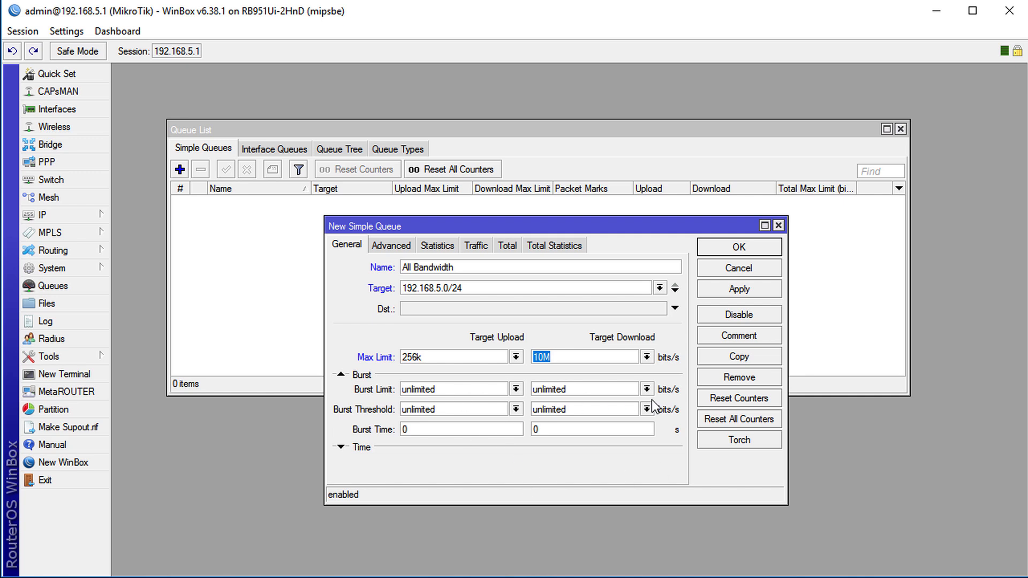
mouse_move(690, 396)
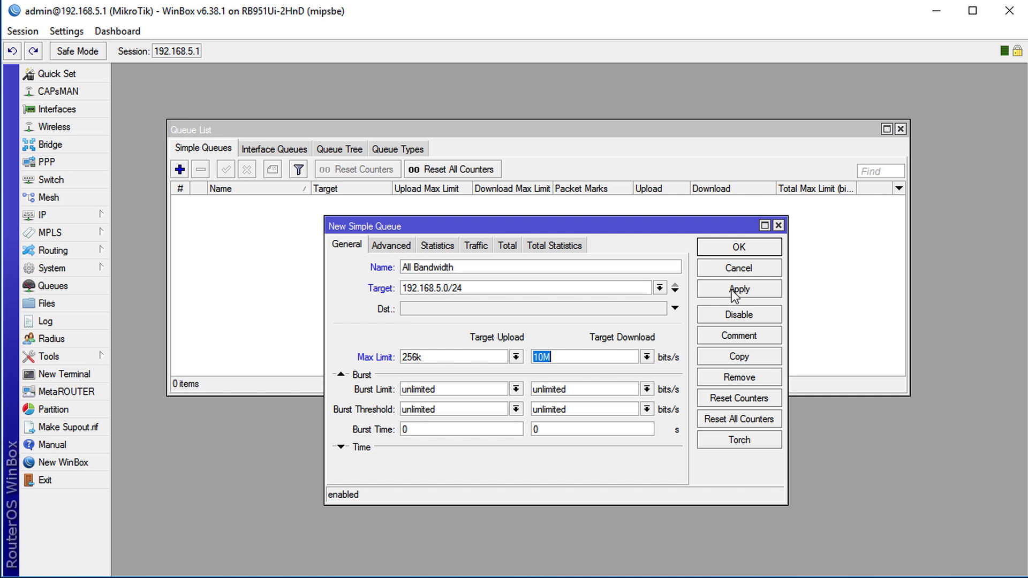
Apply and confirm the All Bandwidth queue so it appears in the Simple Queues list.
click(738, 288)
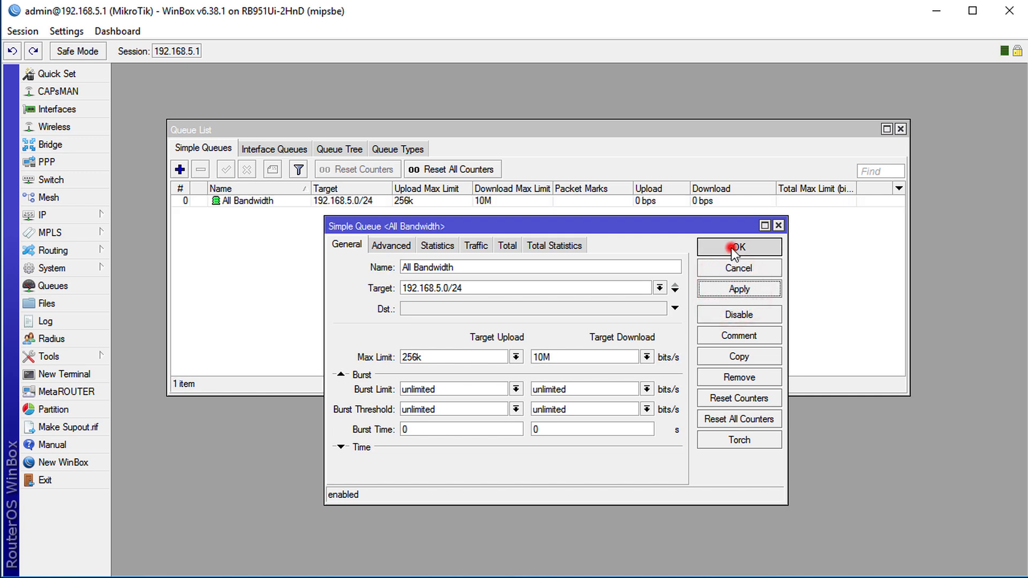
click(738, 246)
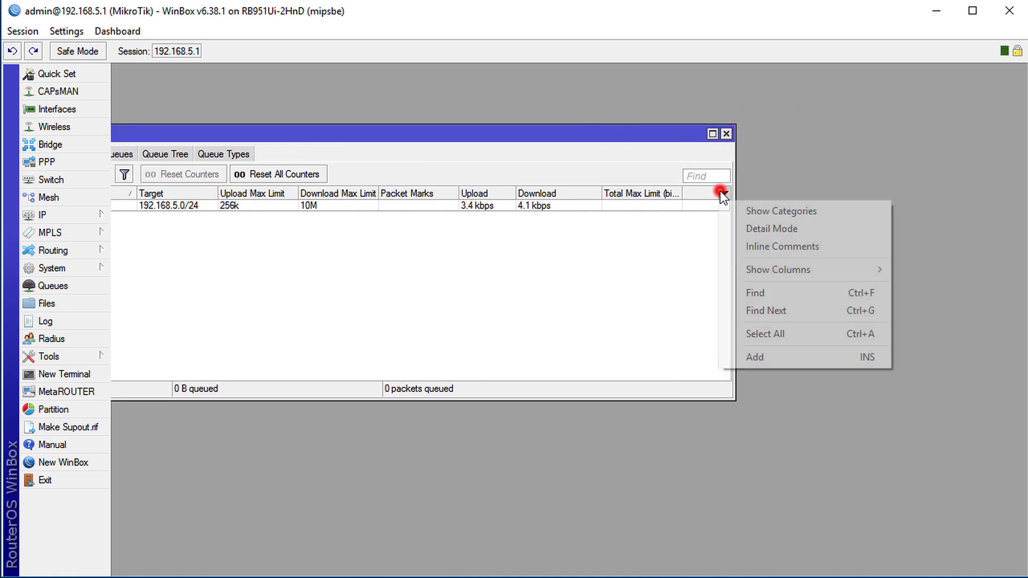
mouse_move(778, 269)
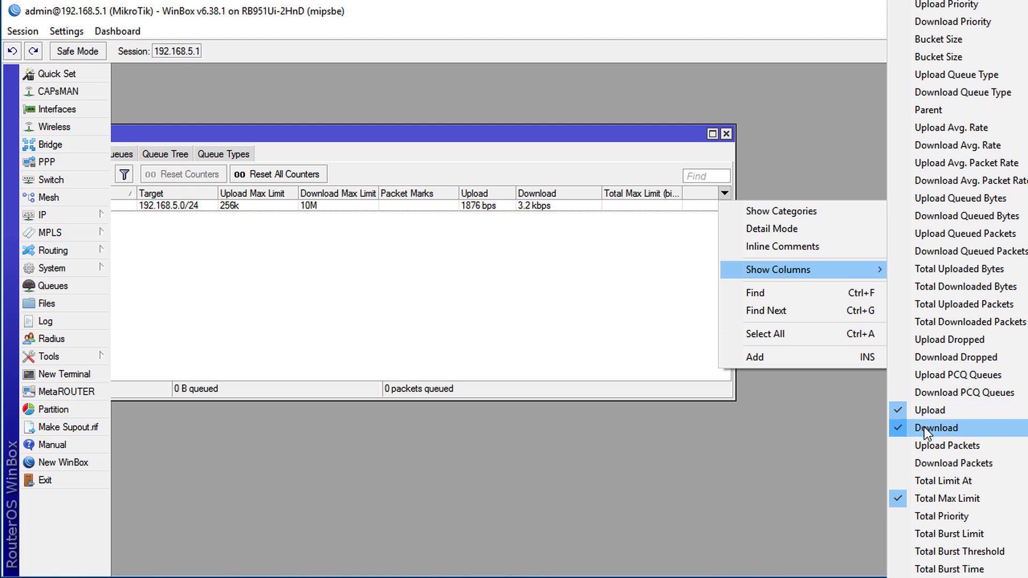
mouse_move(943, 411)
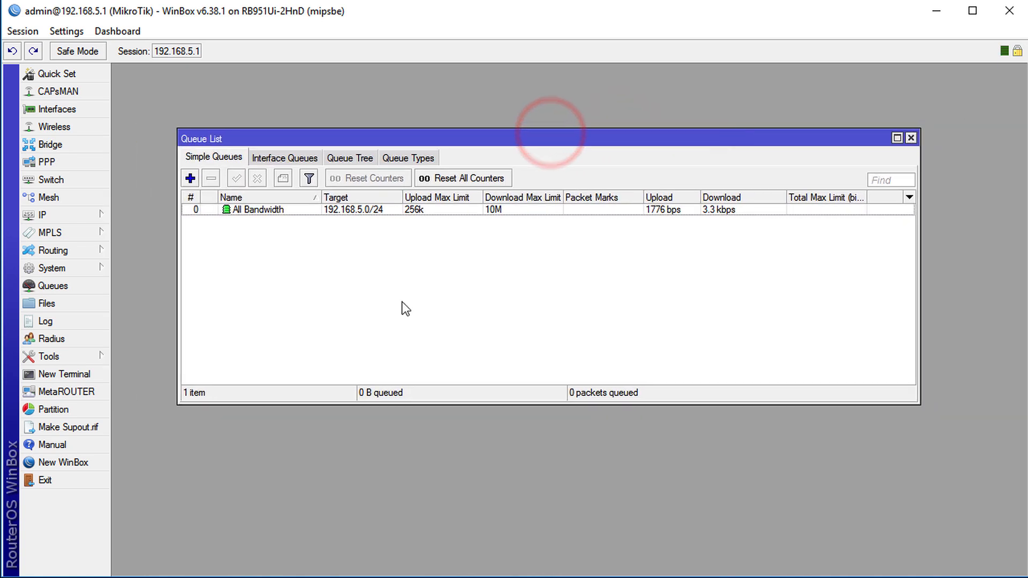
mouse_move(635, 222)
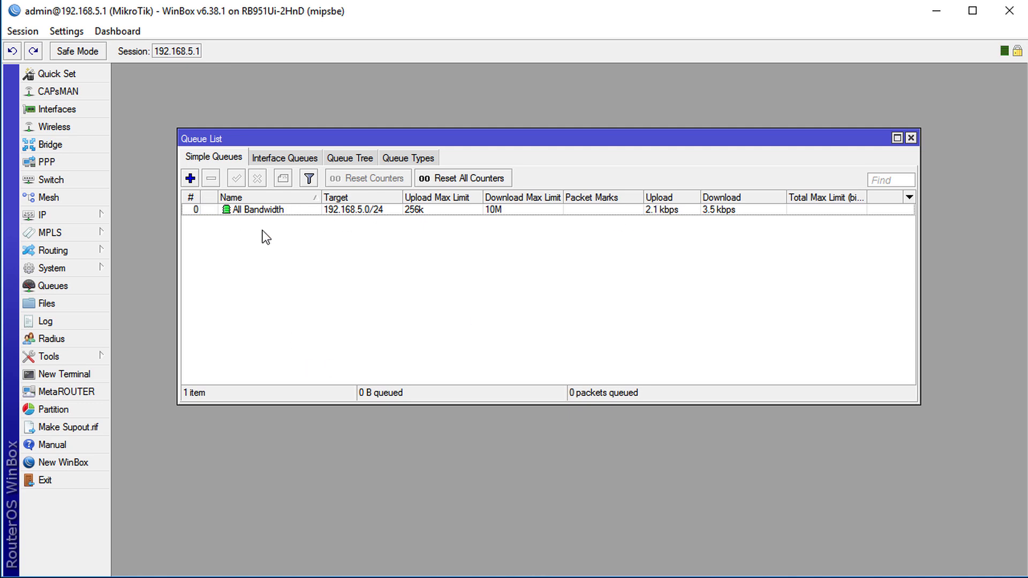
mouse_move(595, 238)
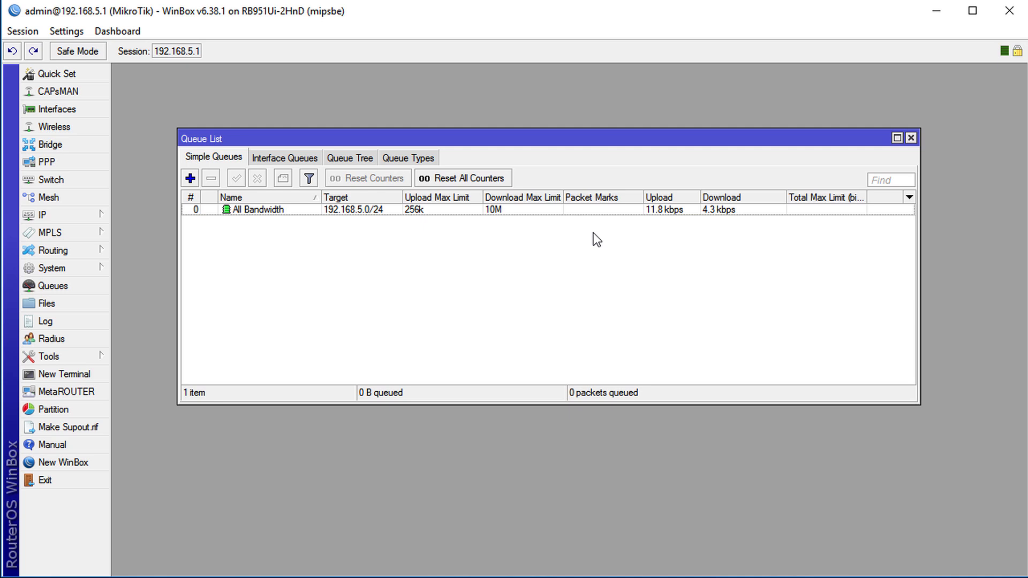
Create and apply queue Client1 for 192.168.5.254 with 128k upload and 2M download limits.
click(191, 178)
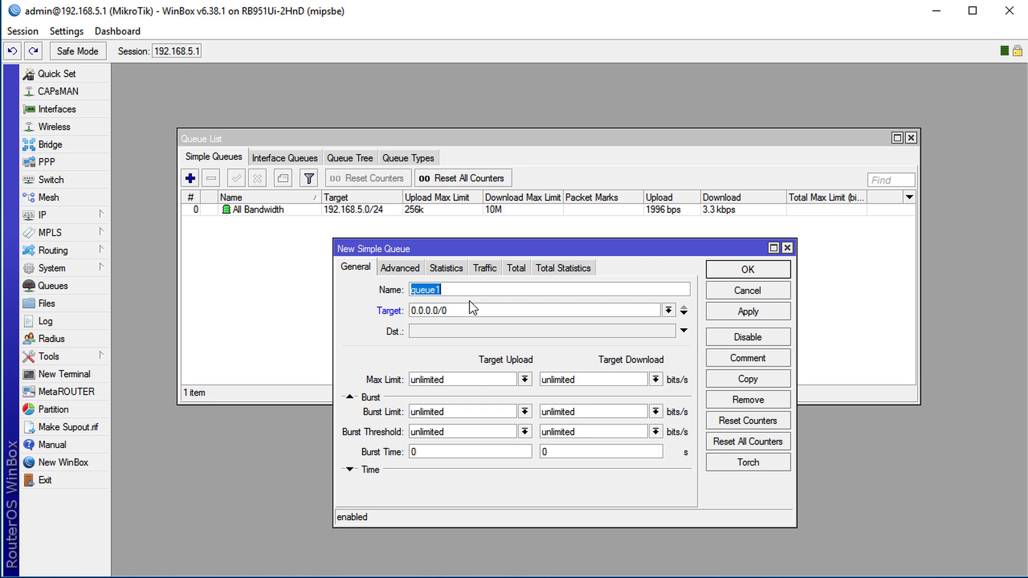
text(Cle)
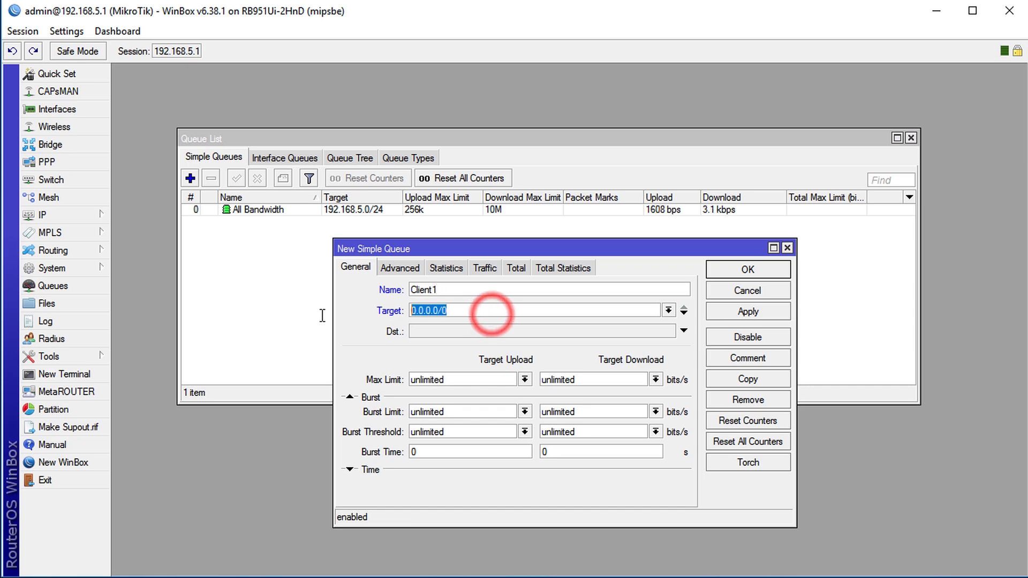
text(192.168.5.)
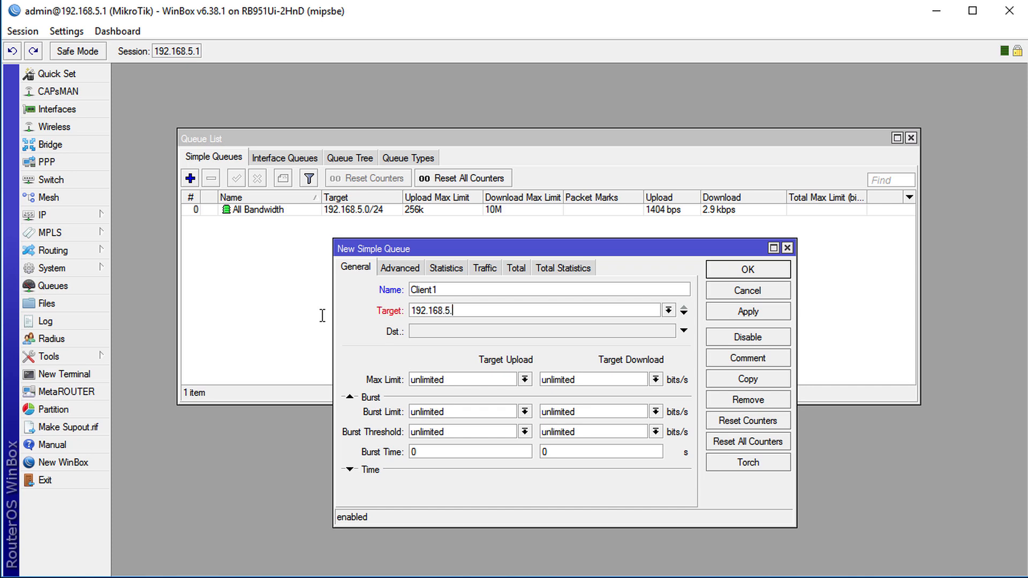
text(254)
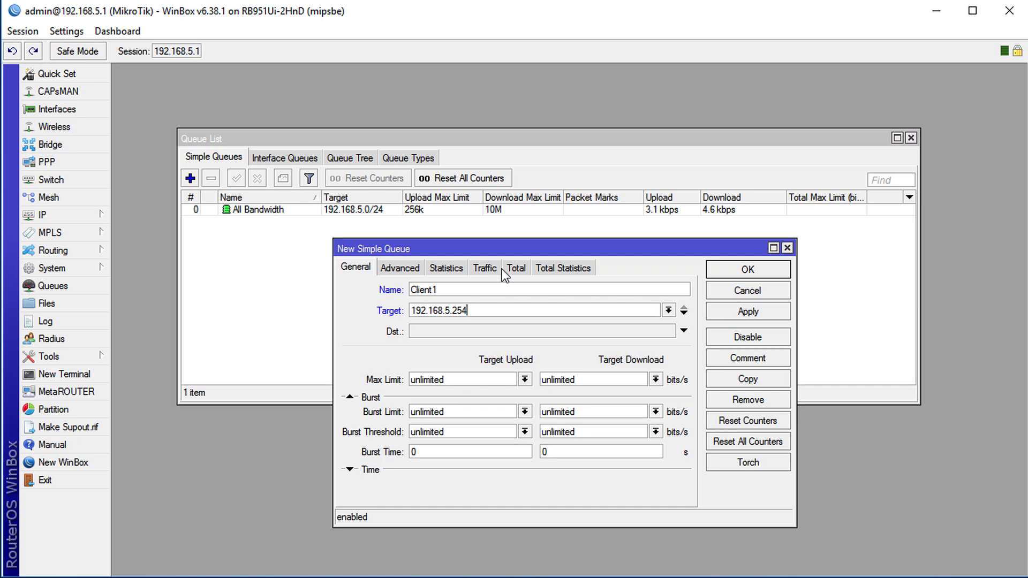
click(525, 379)
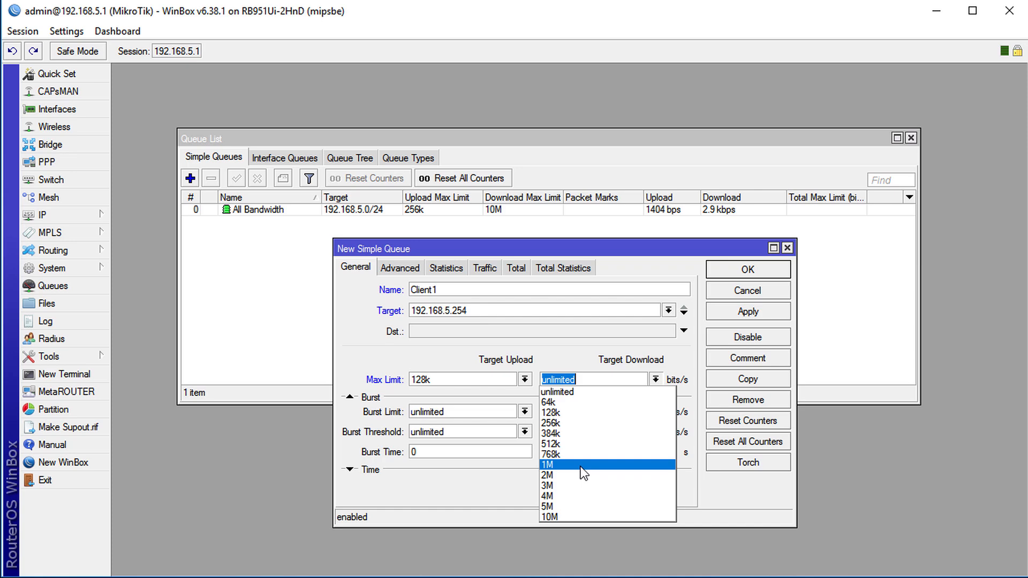
click(547, 475)
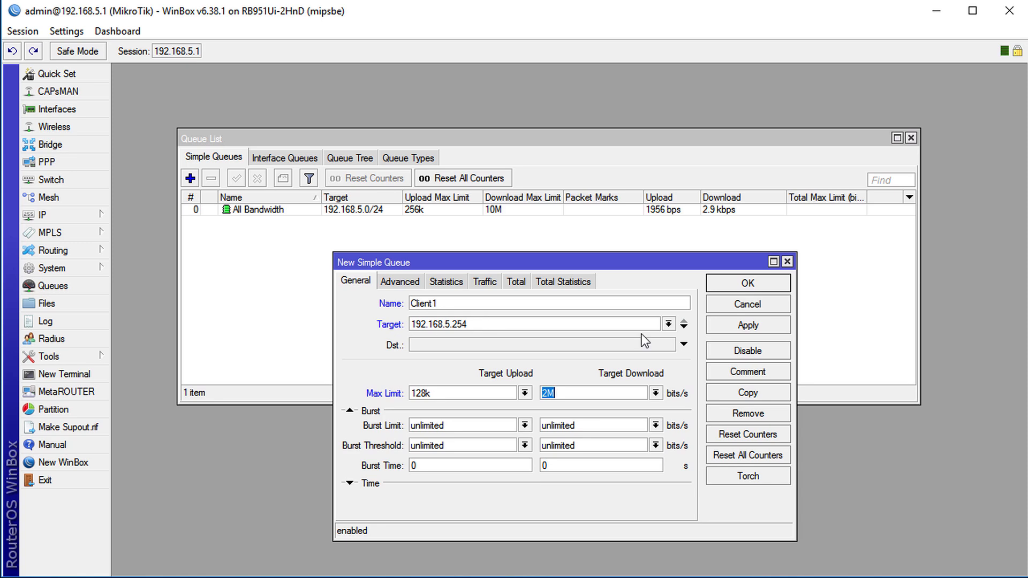
click(747, 326)
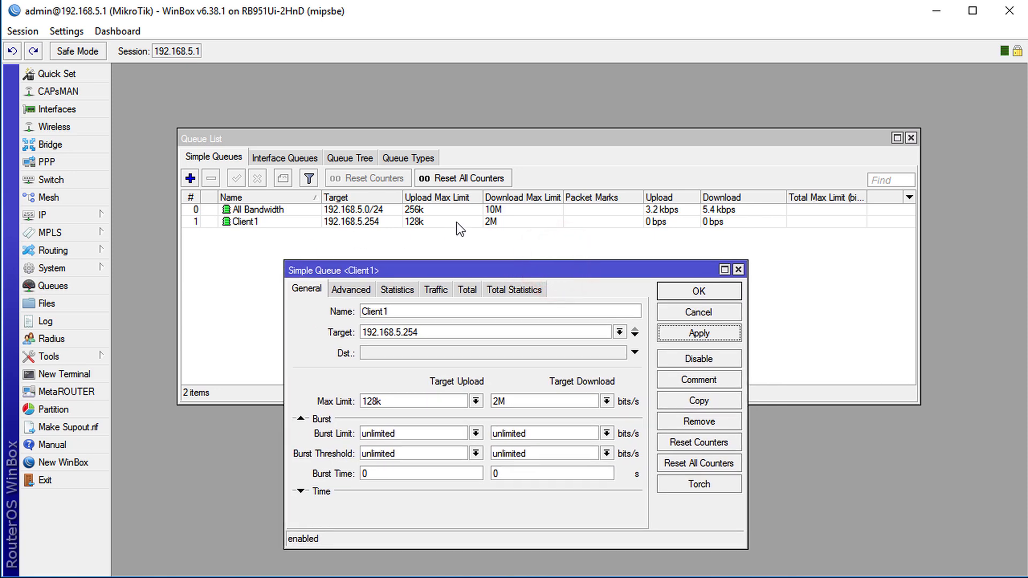
mouse_move(644, 232)
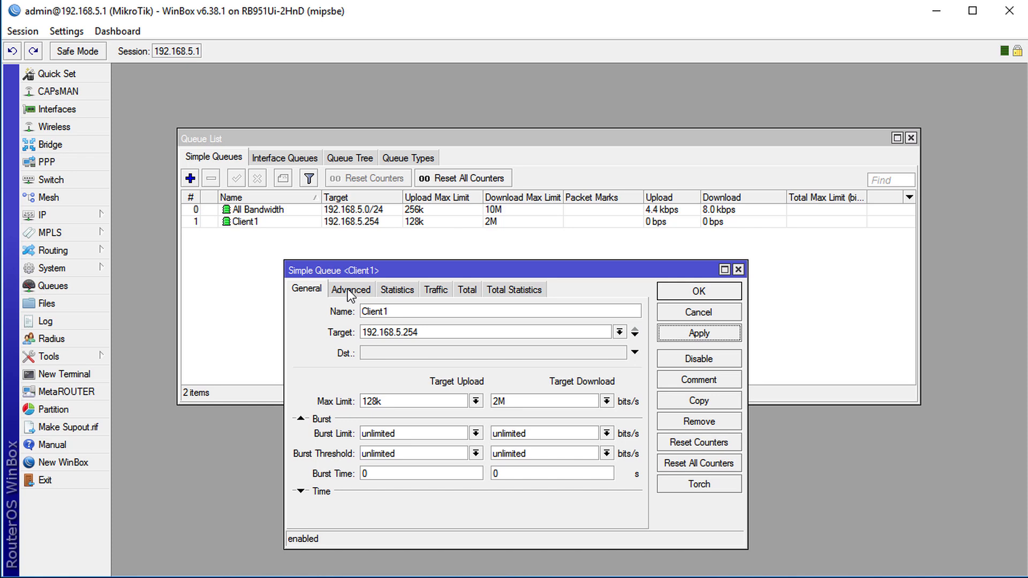
Set All Bandwidth as Client1's parent in Advanced settings and confirm.
click(352, 289)
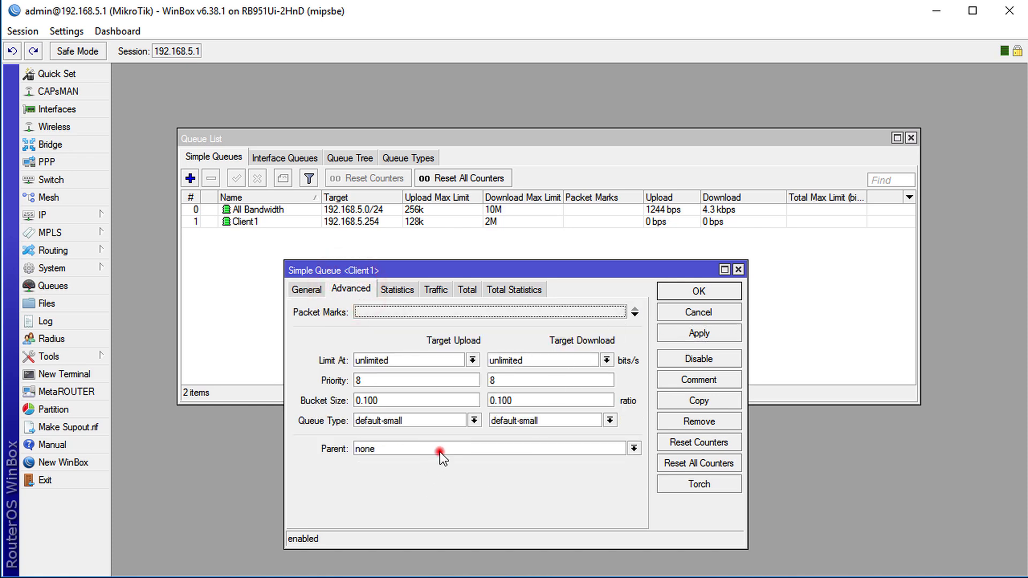
click(631, 448)
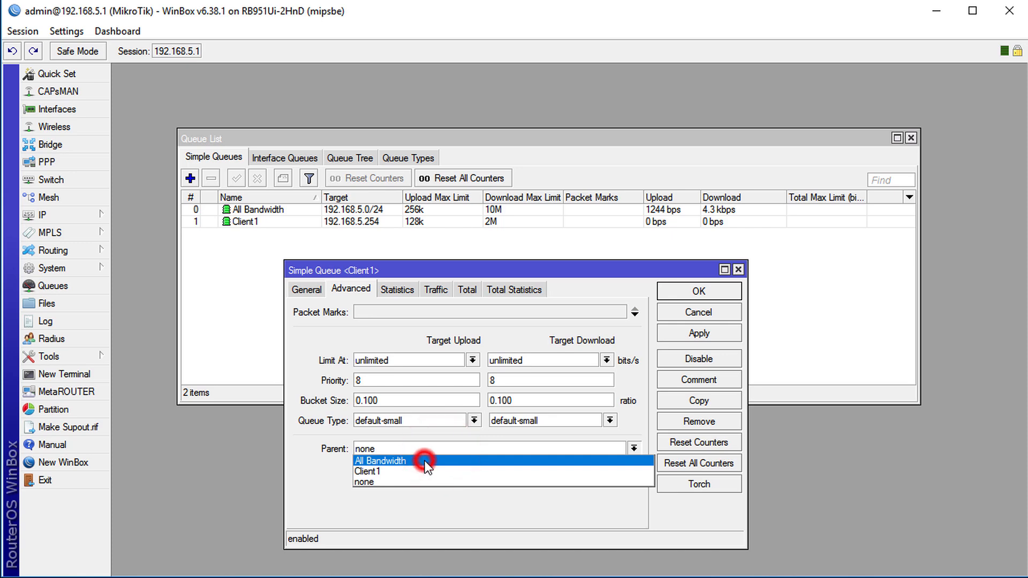
click(380, 461)
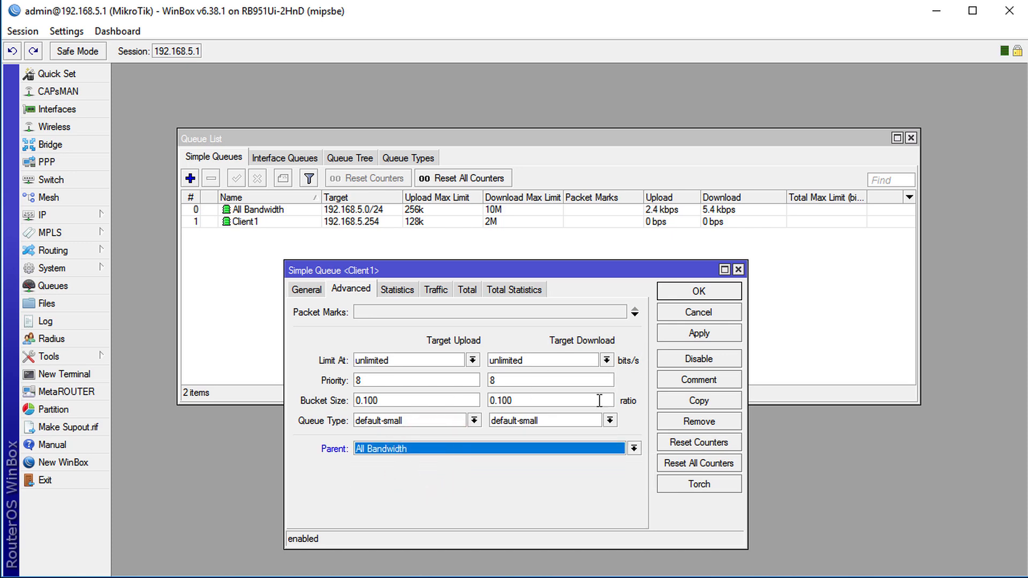
click(698, 334)
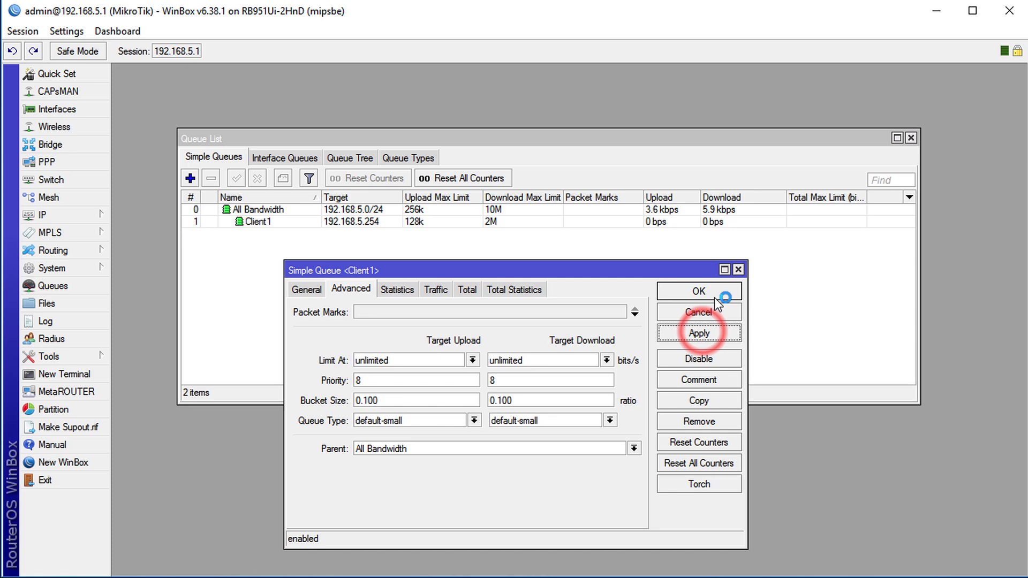
click(697, 292)
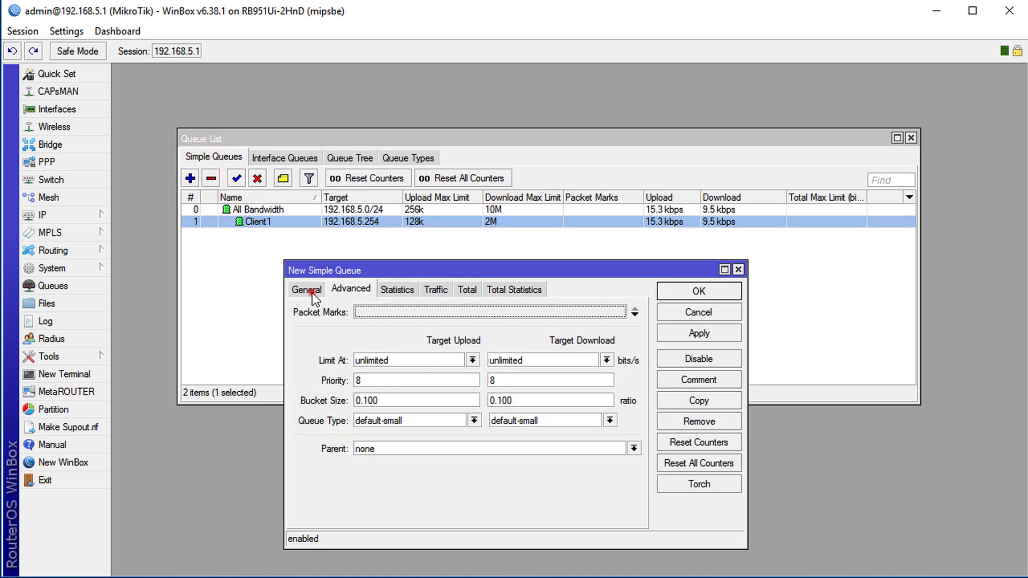
Name the new queue Client2, target 192.168.5.253, with 128k upload and 1M download limits.
click(305, 290)
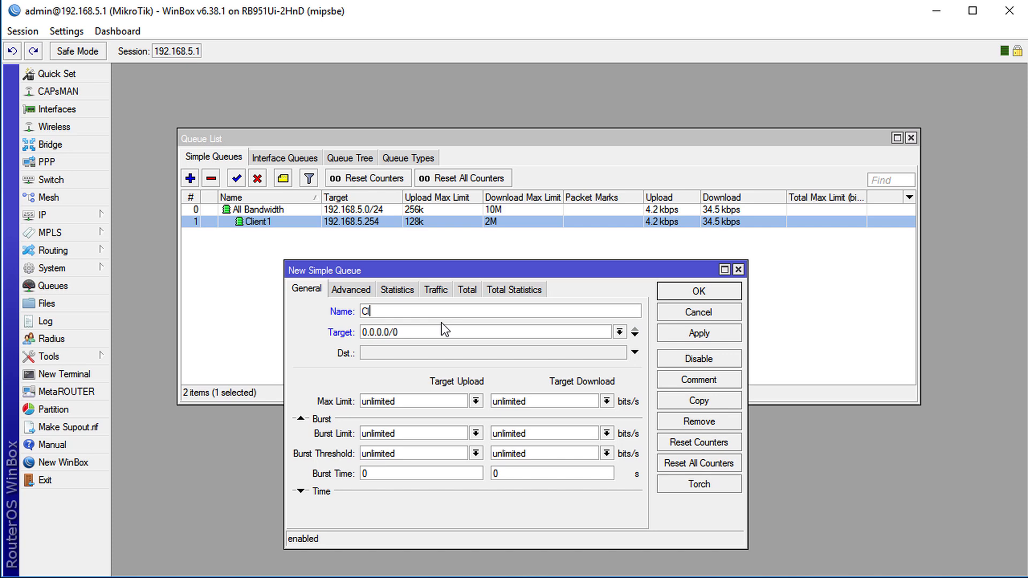
text(ient2)
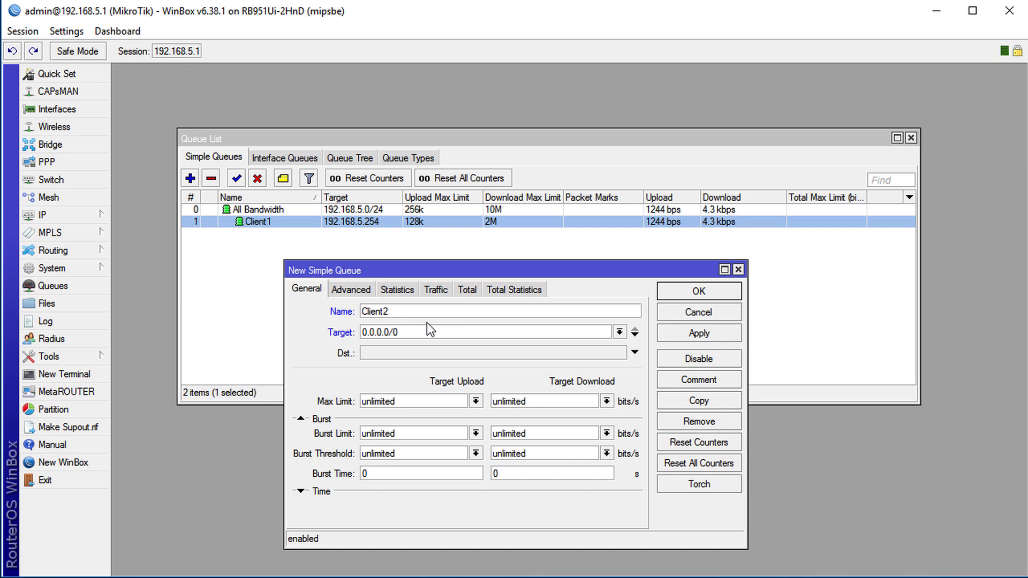
text(192.168.5.2)
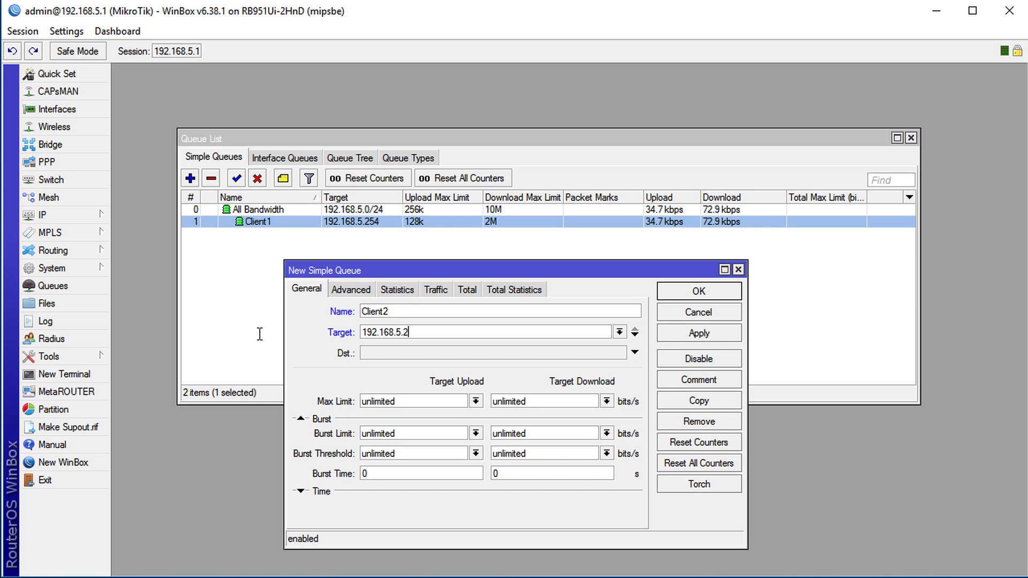
text(53)
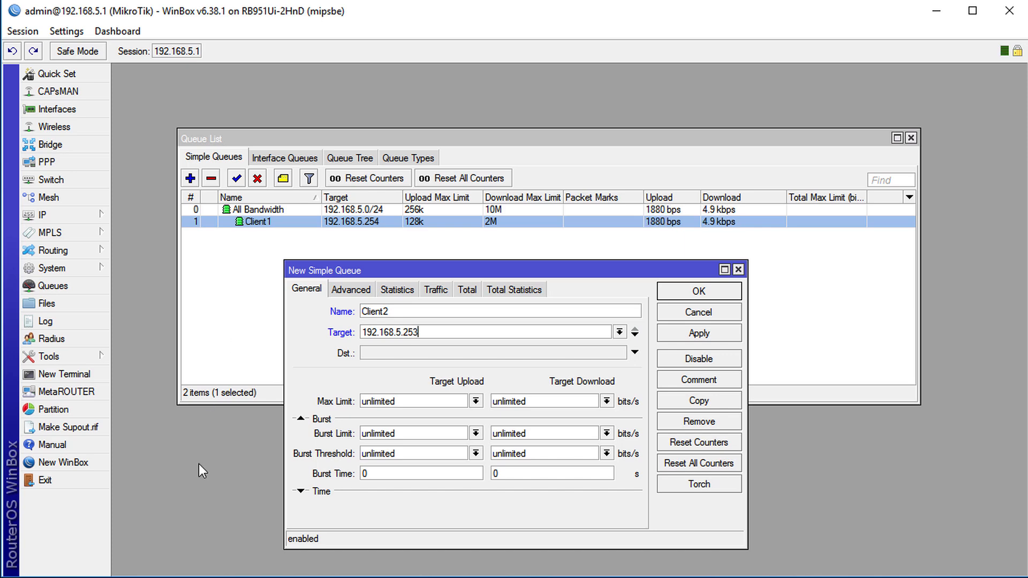
click(475, 401)
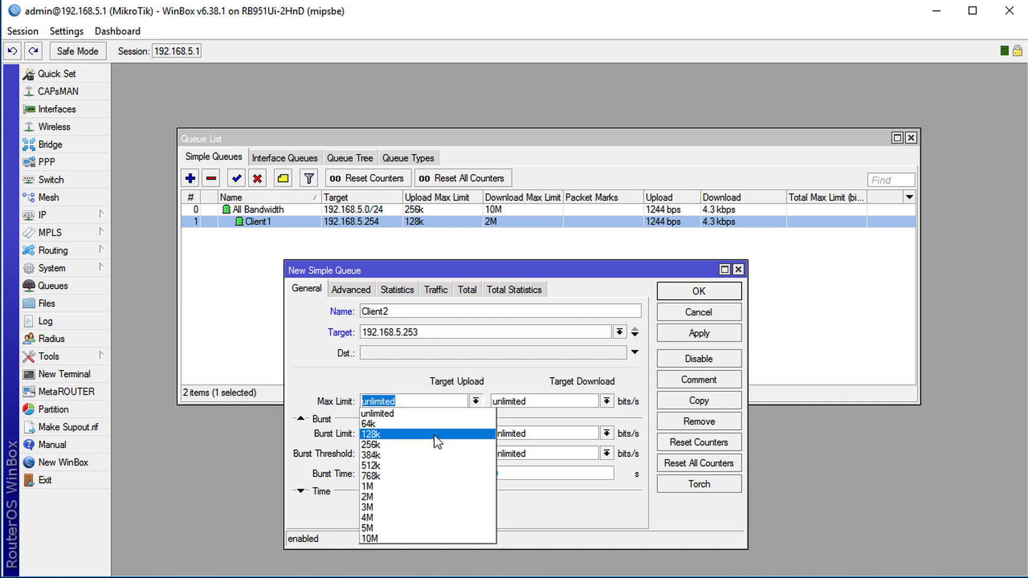
click(606, 400)
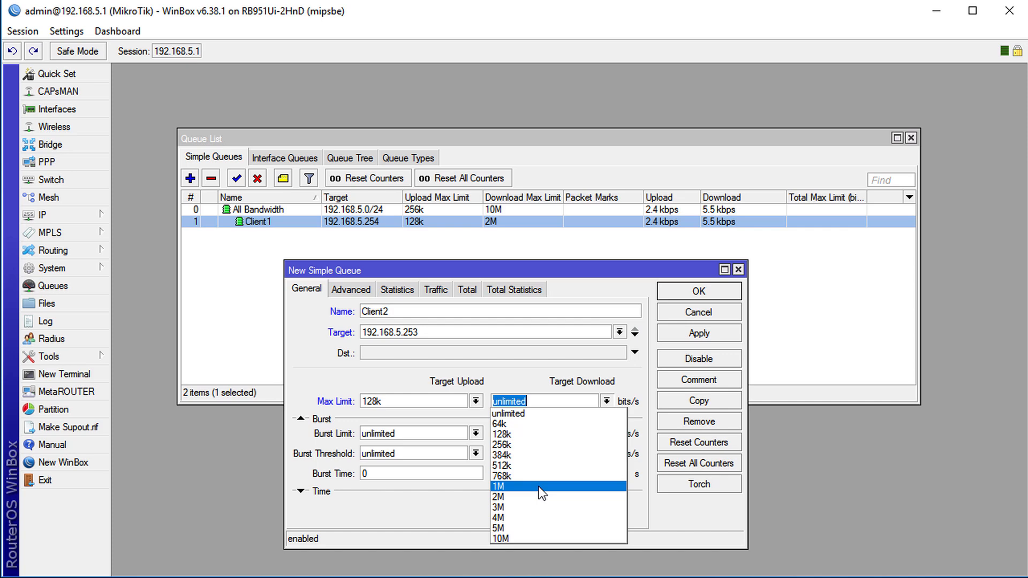
click(538, 486)
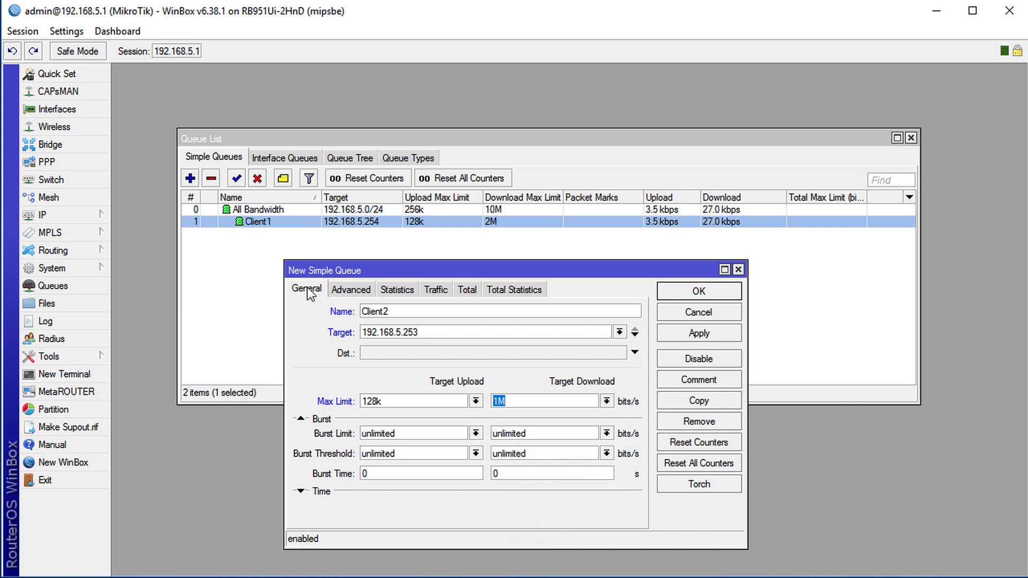
Set All Bandwidth as Client2's parent and save the queue.
click(352, 289)
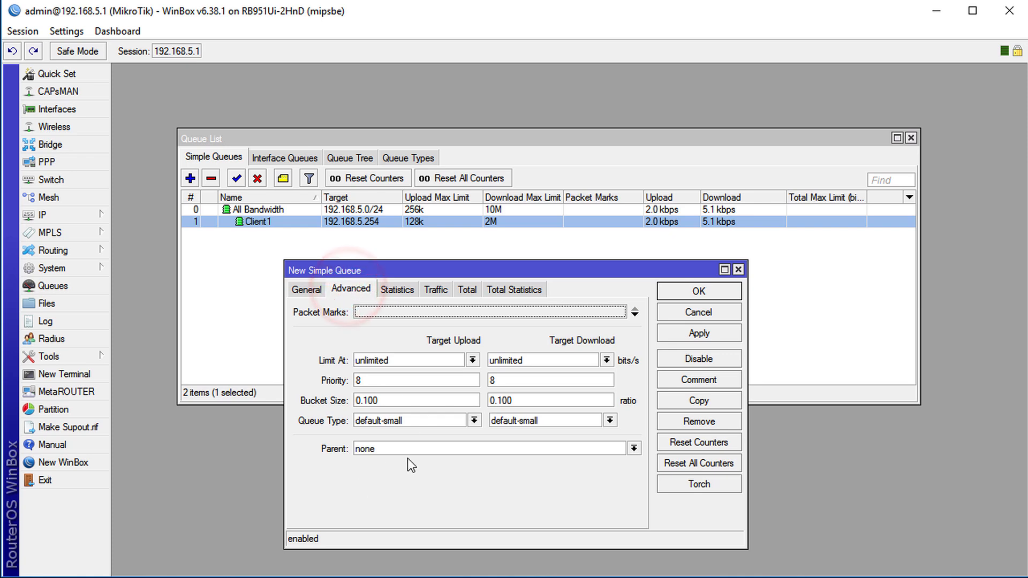
click(491, 448)
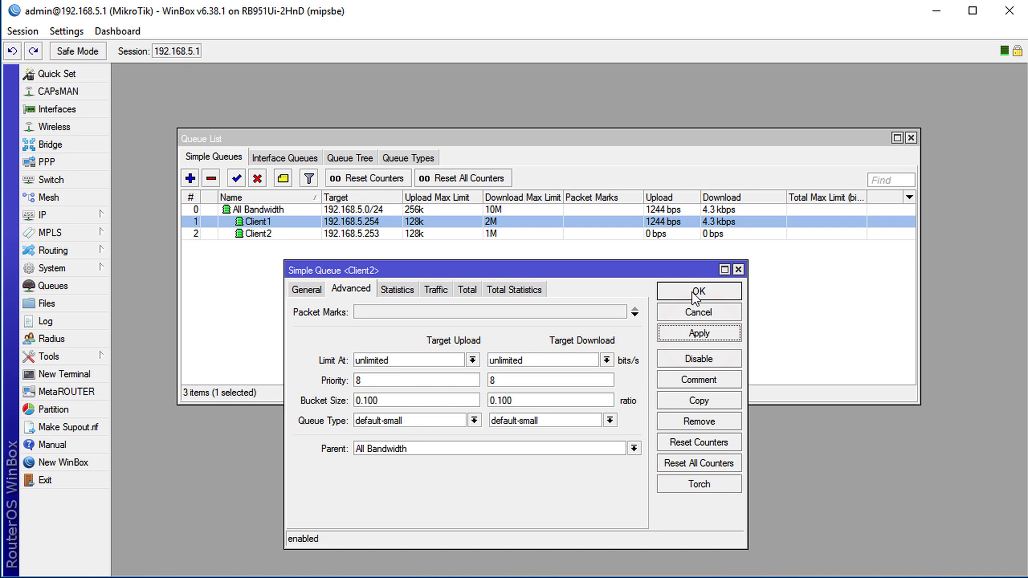
click(698, 291)
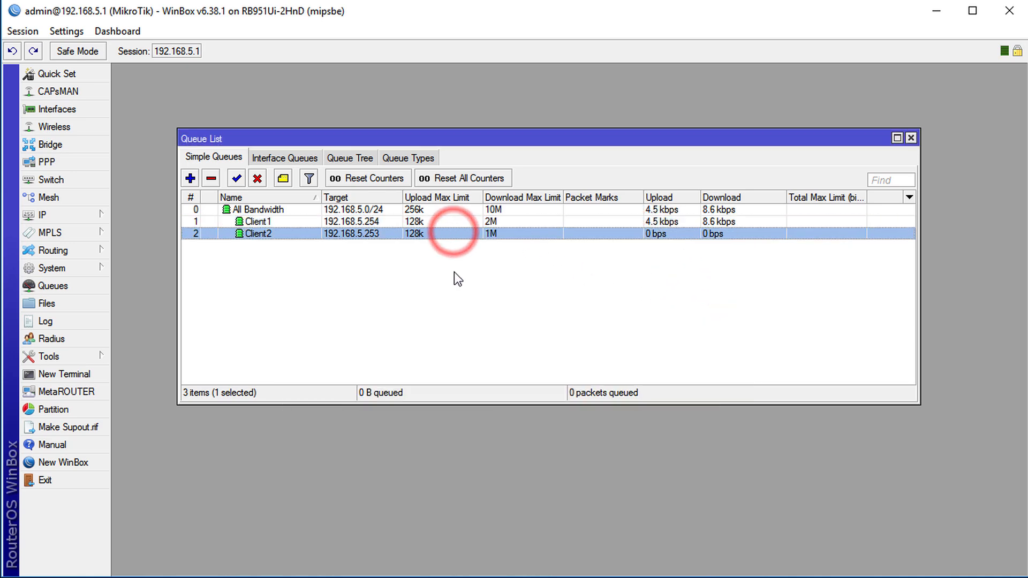
mouse_move(363, 250)
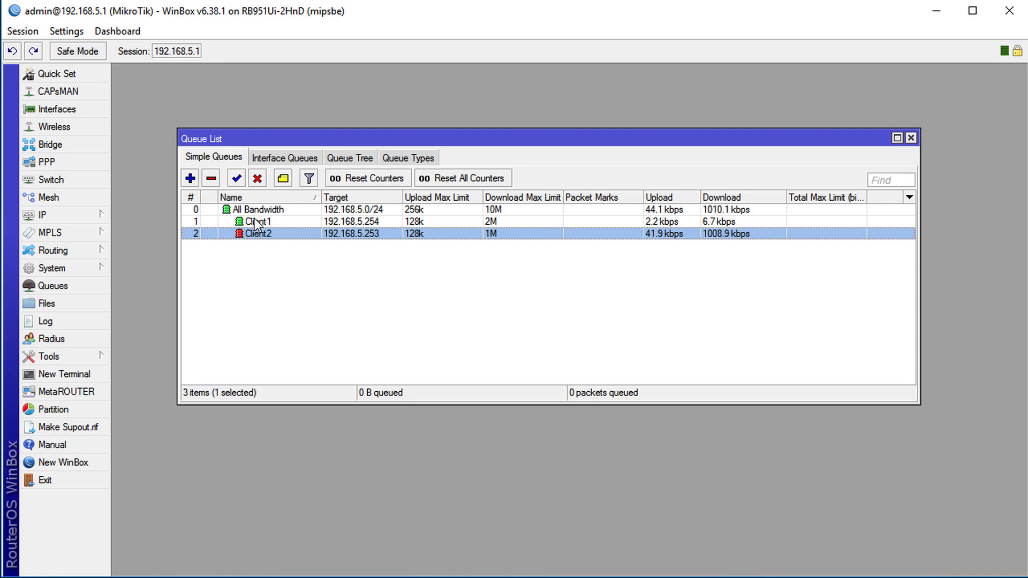
mouse_move(279, 236)
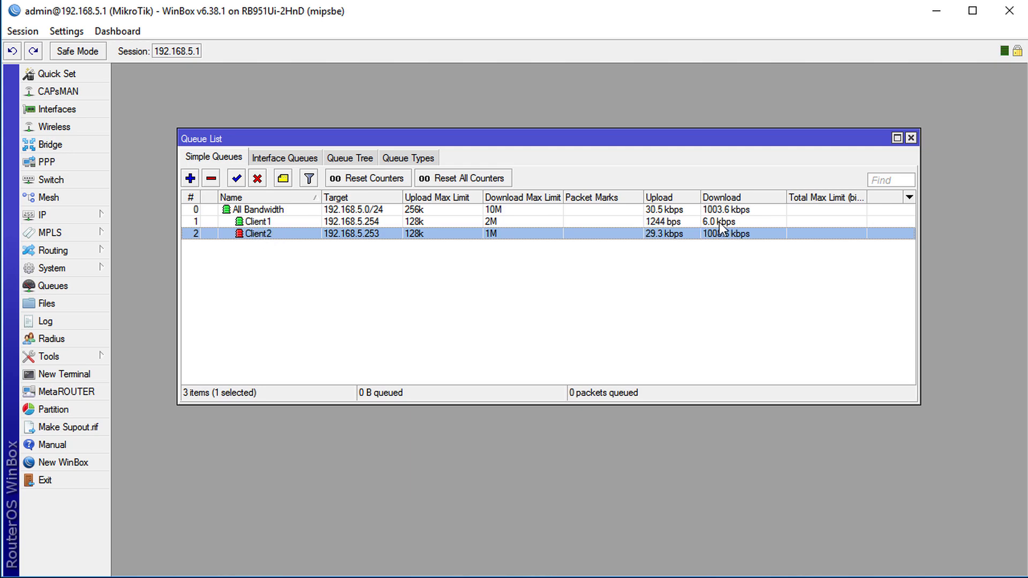
mouse_move(256, 547)
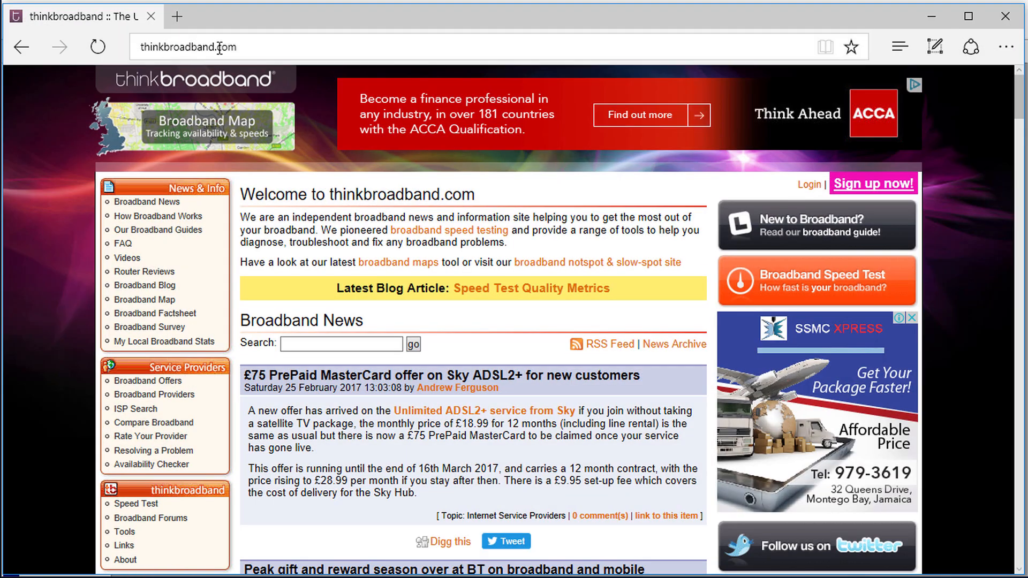
mouse_move(153, 422)
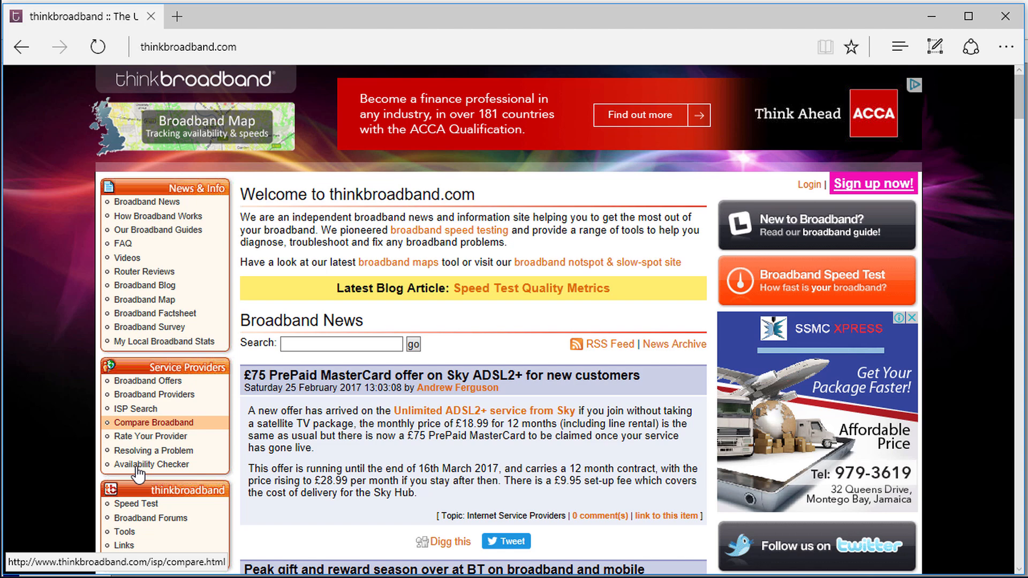
Navigate to thinkbroadband's Download Test Files page via Tools.
click(125, 532)
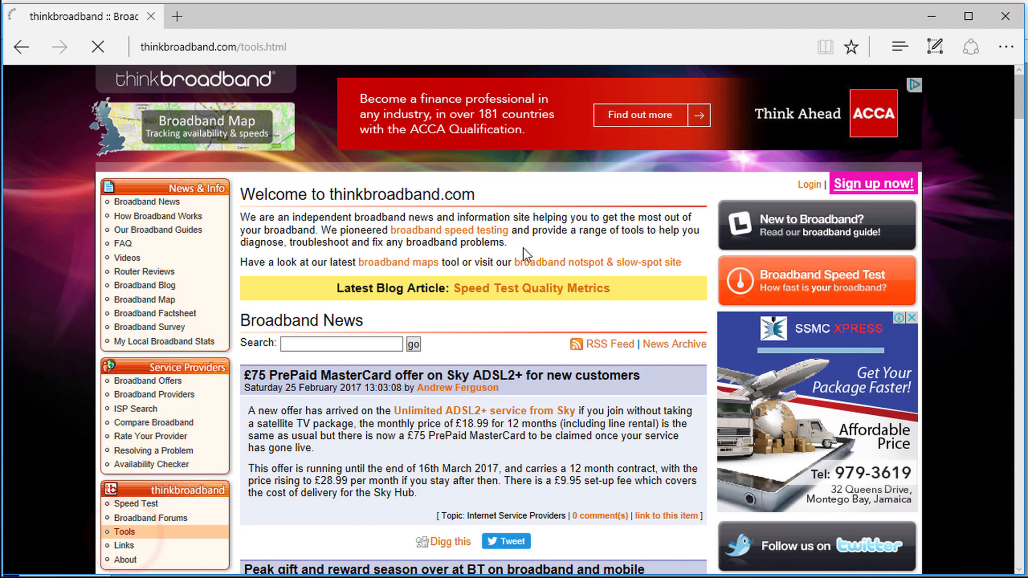
click(123, 533)
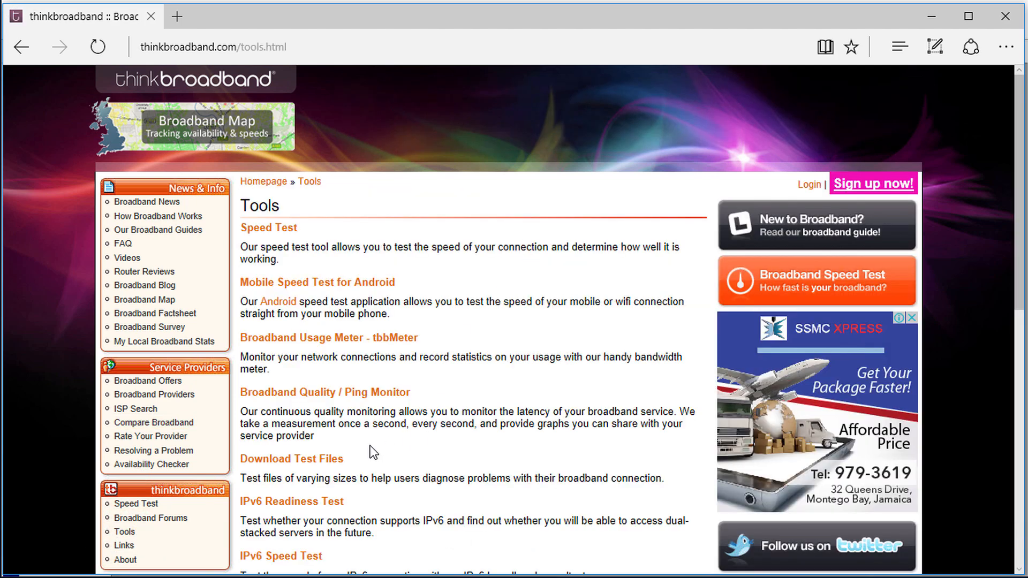
scroll(down, 3)
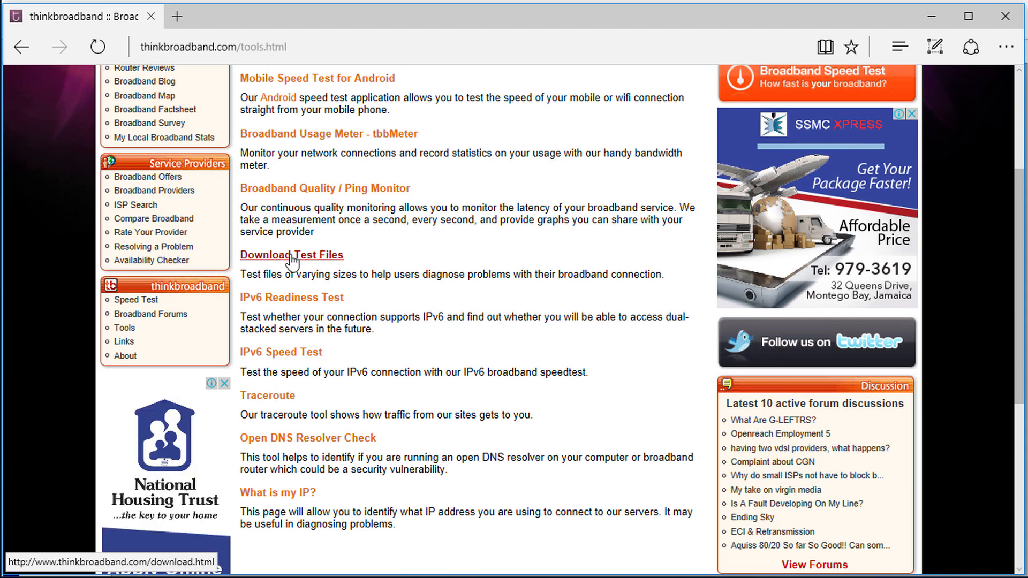
click(292, 254)
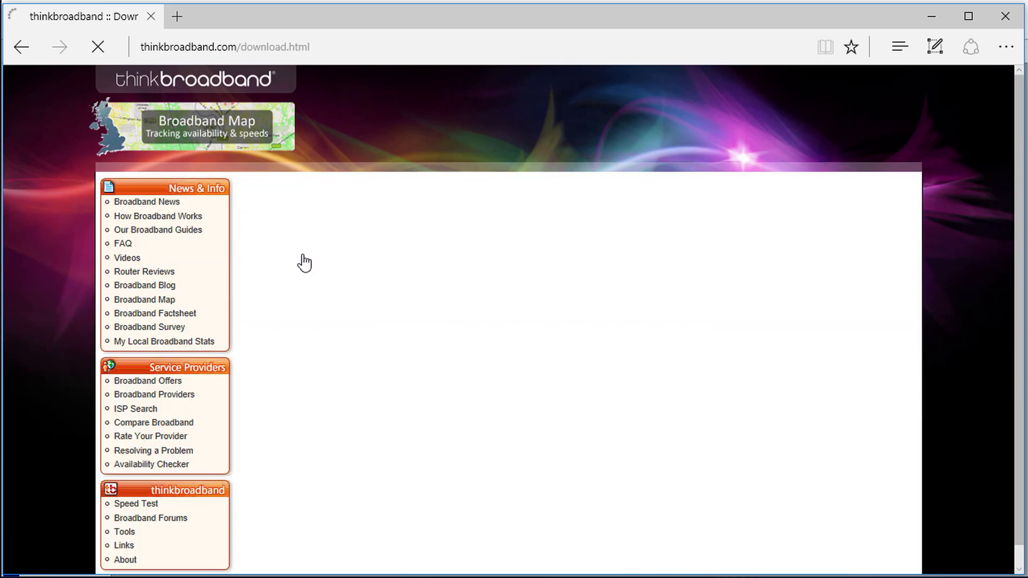
Start downloading the 512 MB test file and choose Save.
scroll(down, 3)
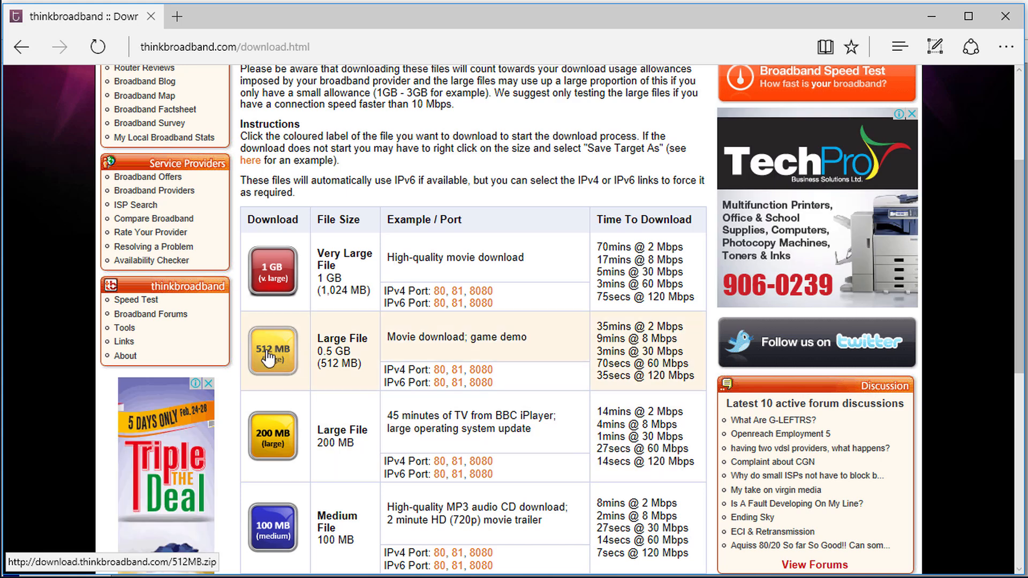
click(271, 356)
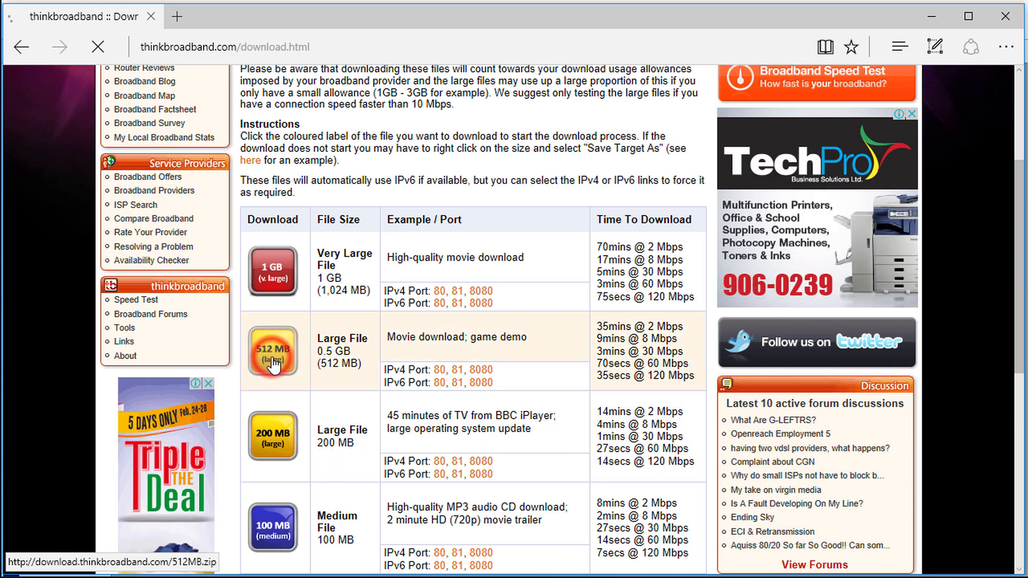
click(272, 350)
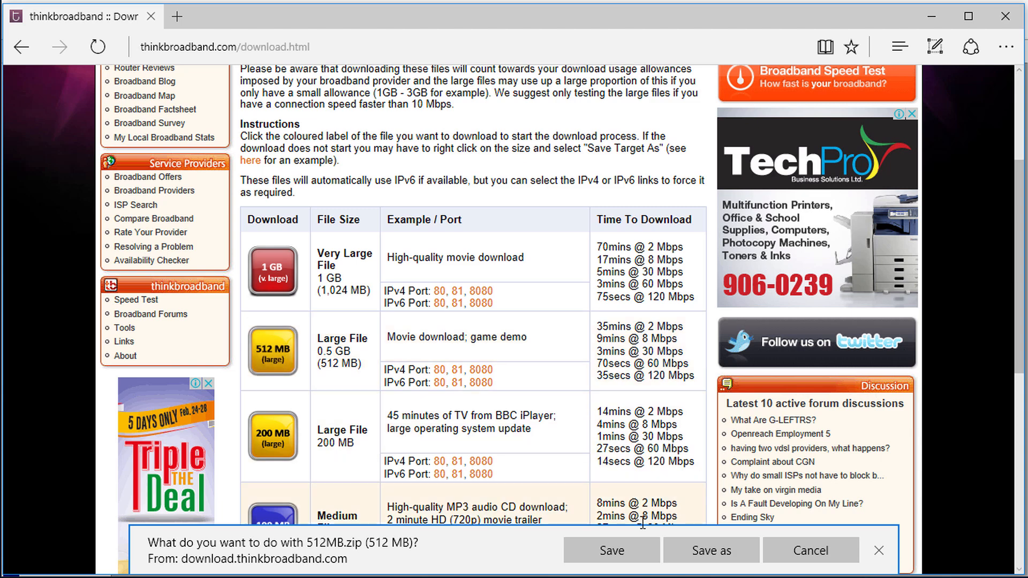
click(611, 550)
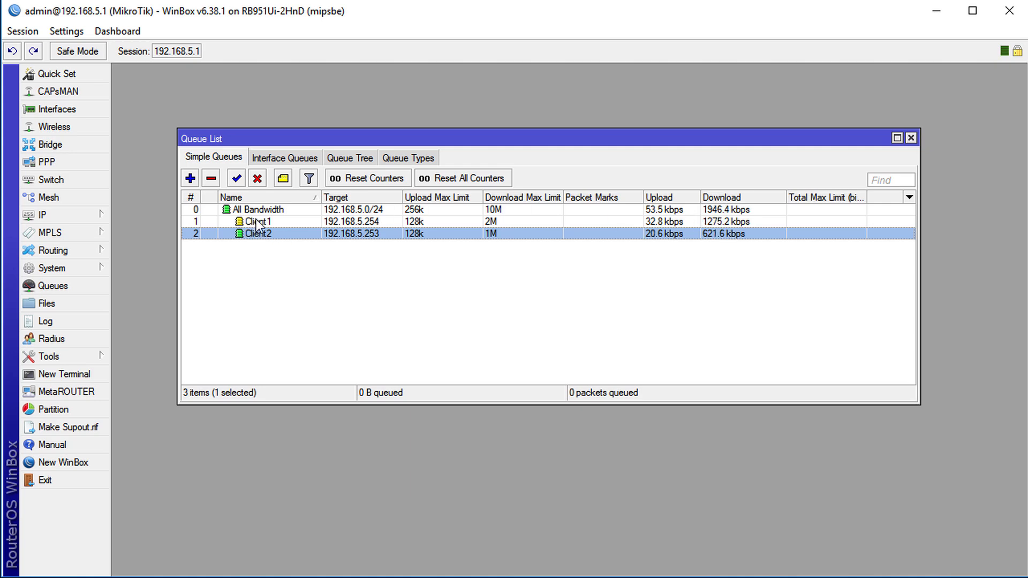
Deselect Client2 and reopen Client1's queue settings to edit its priority.
click(259, 220)
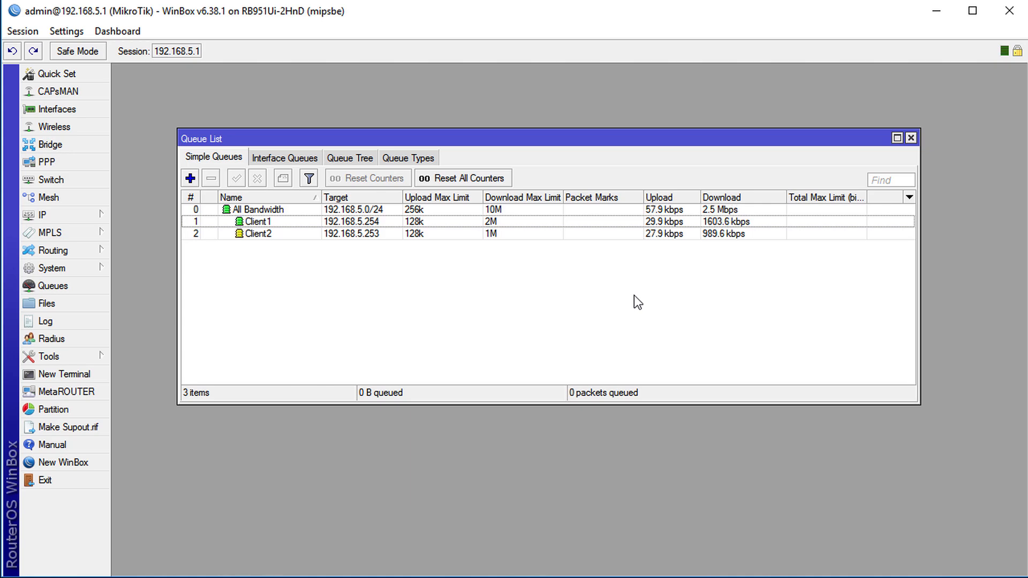
mouse_move(528, 333)
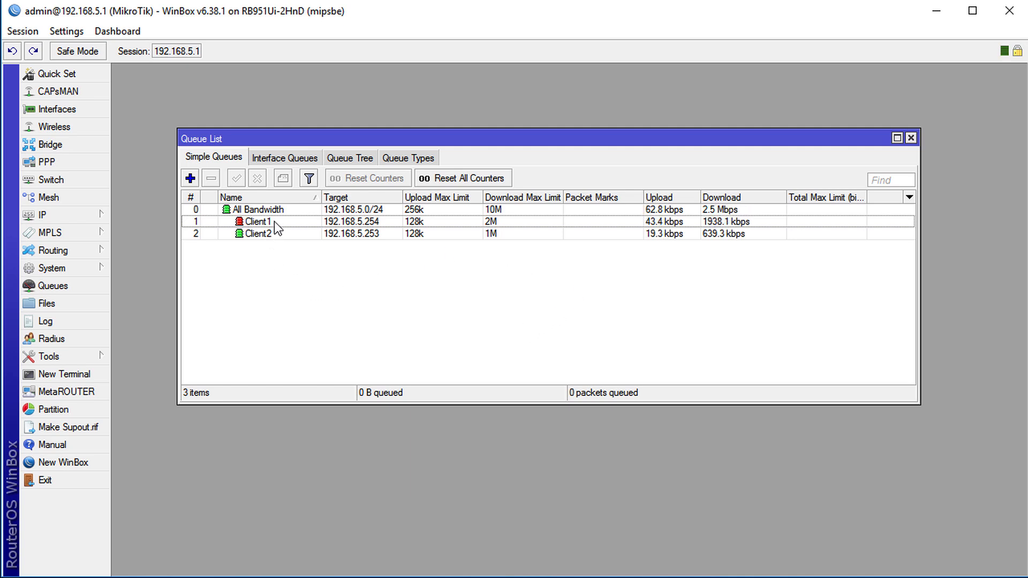
double_click(259, 222)
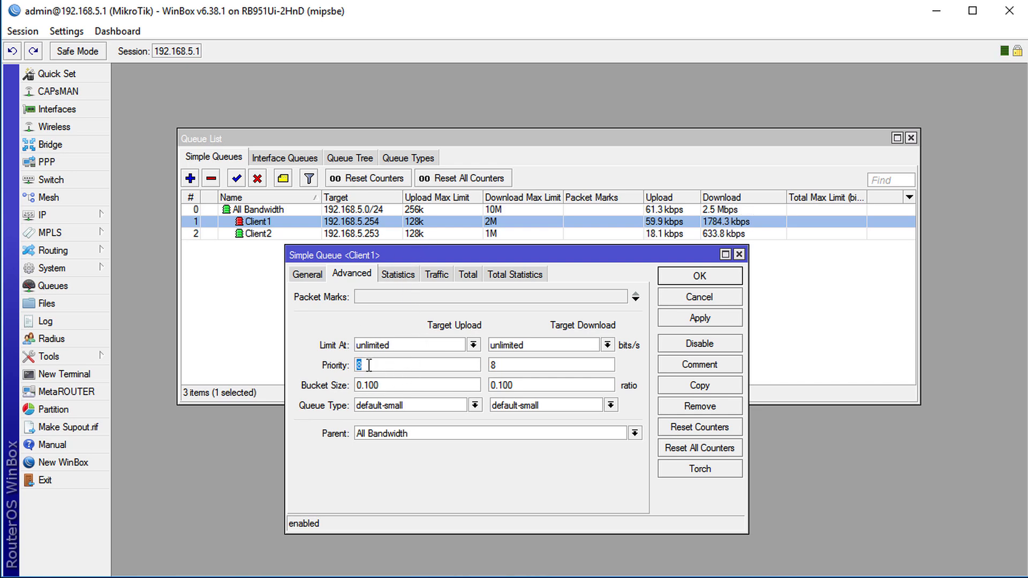
Set Client1's upload and download priority to 1 in Advanced and save the queue.
text(1)
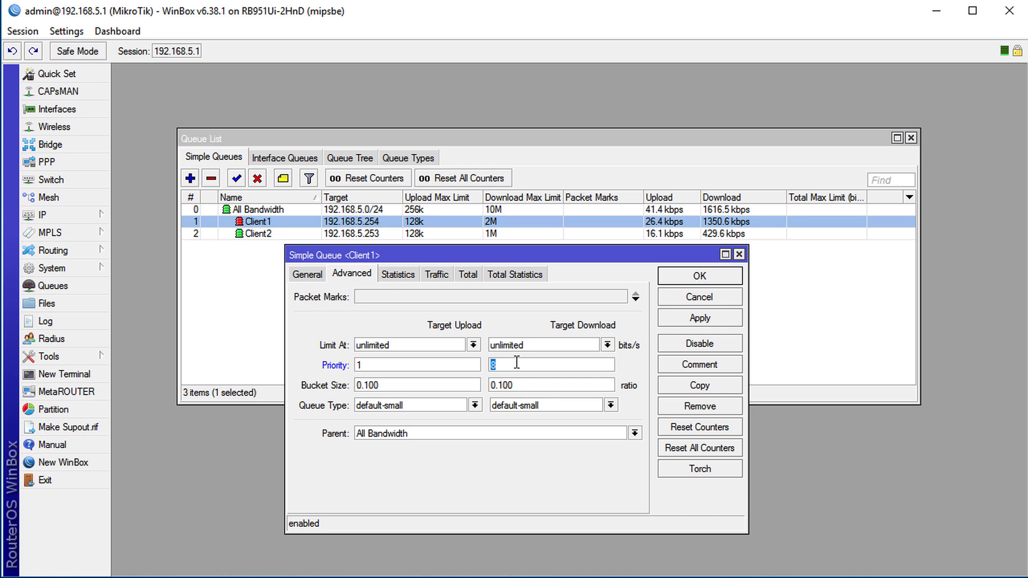
text(1)
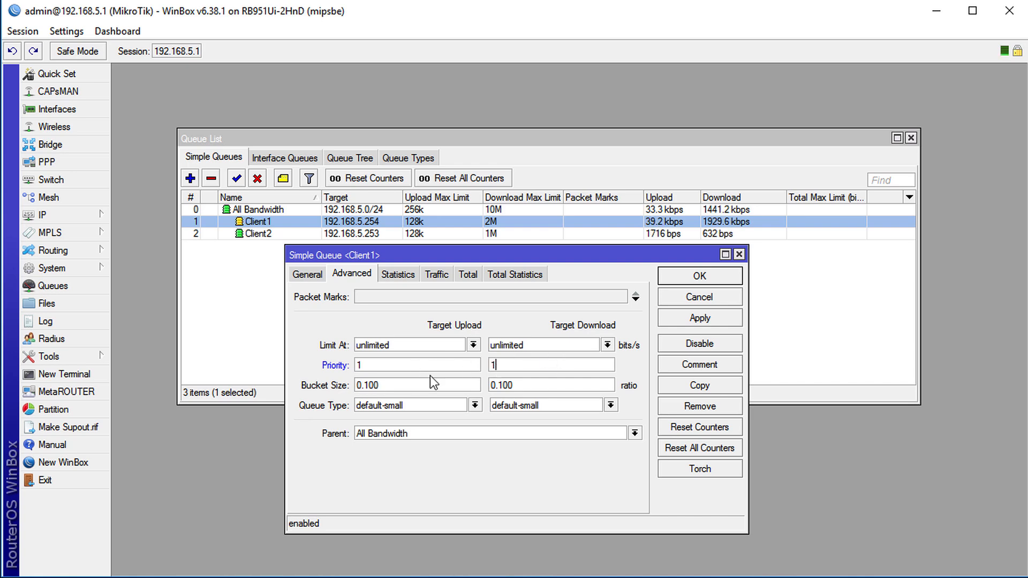
click(699, 318)
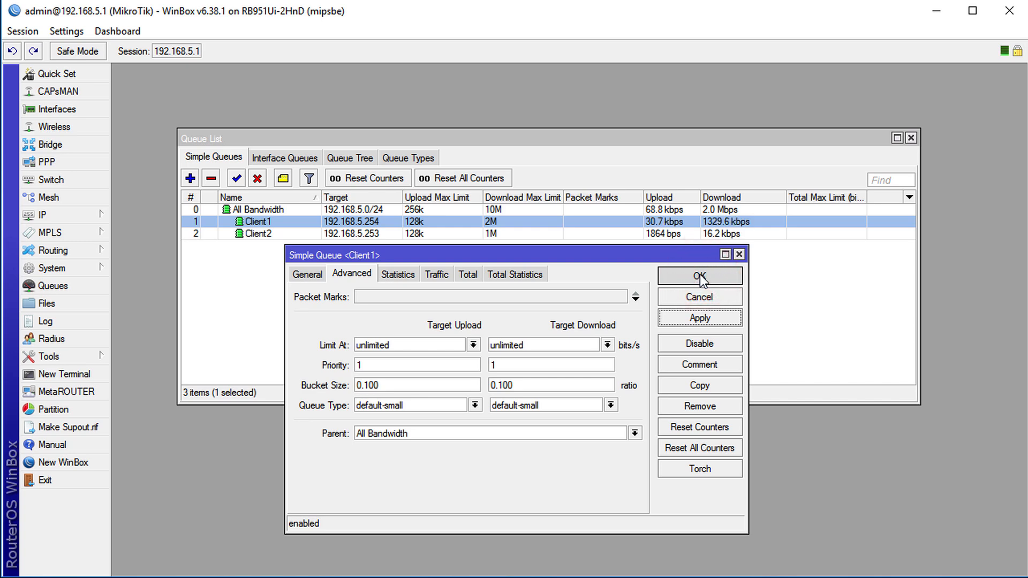
click(700, 276)
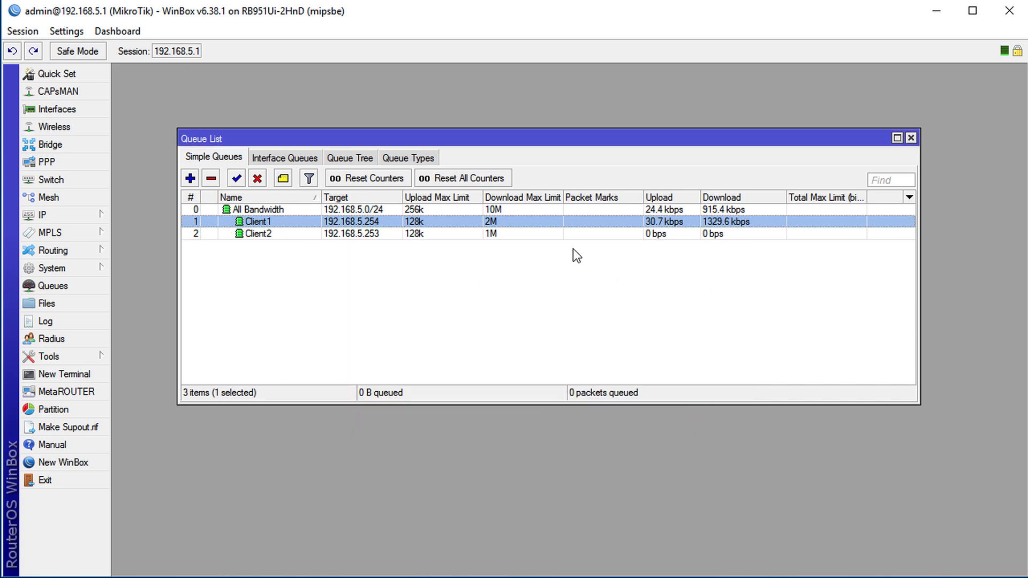